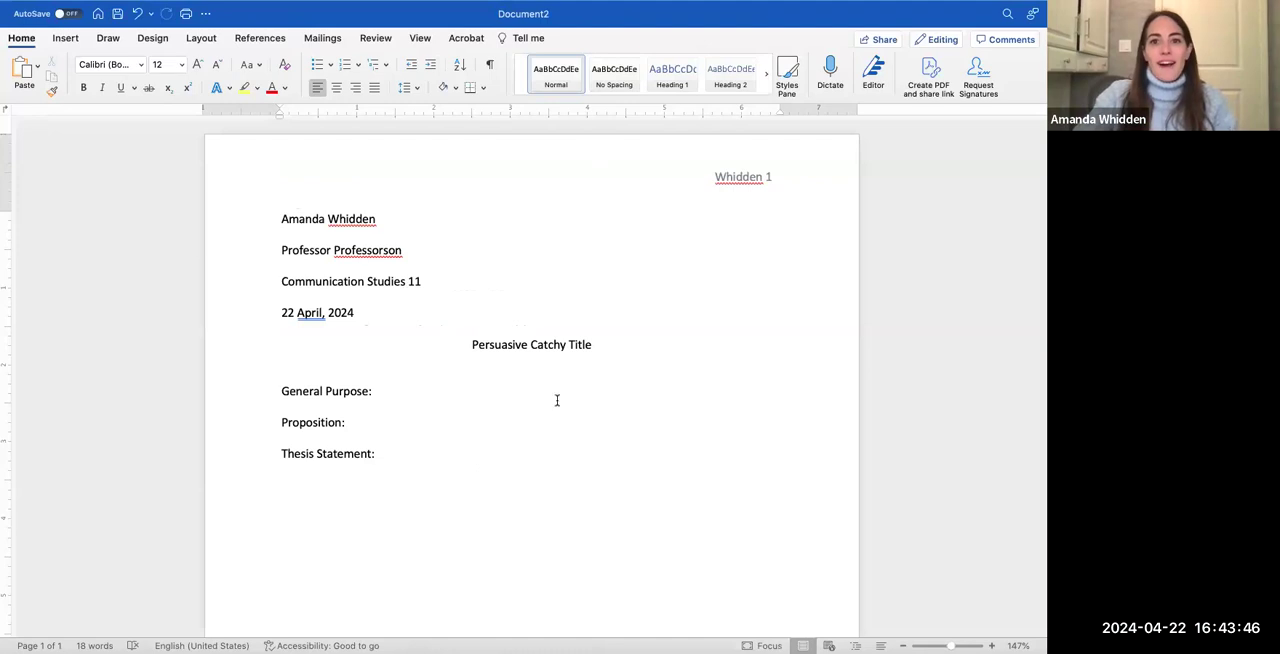
Step: Highlight the General Purpose and Proposition lines, then clear the highlight
click(378, 391)
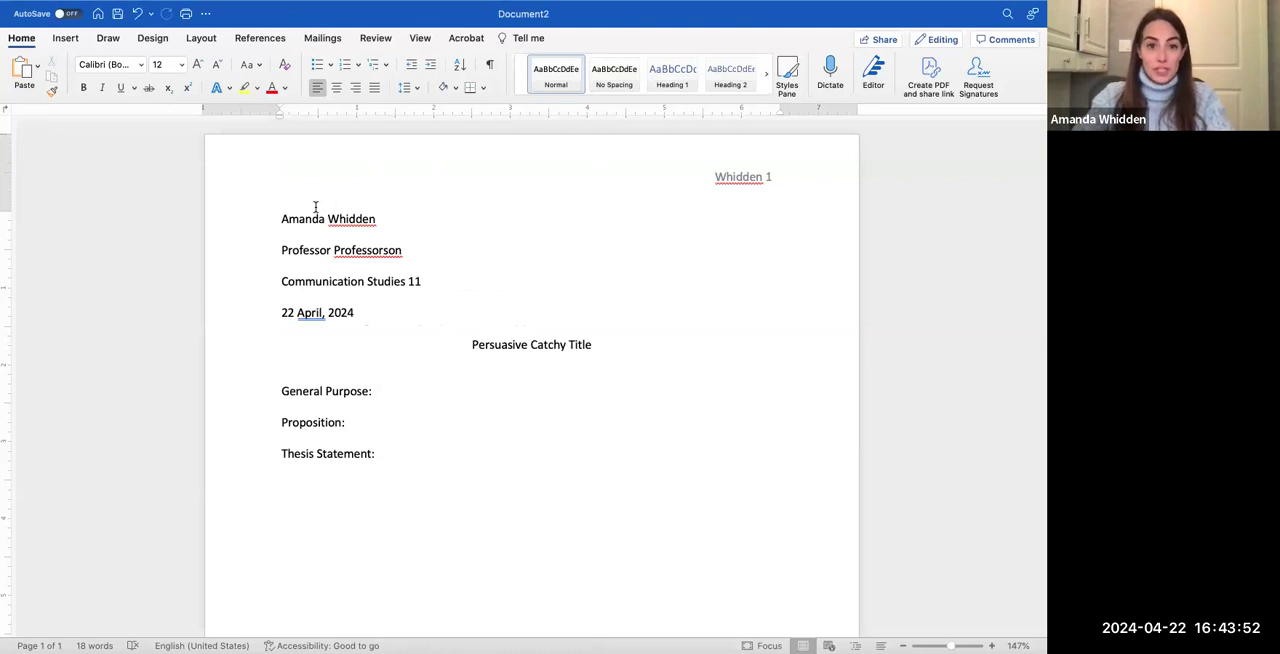
drag(282, 219, 333, 325)
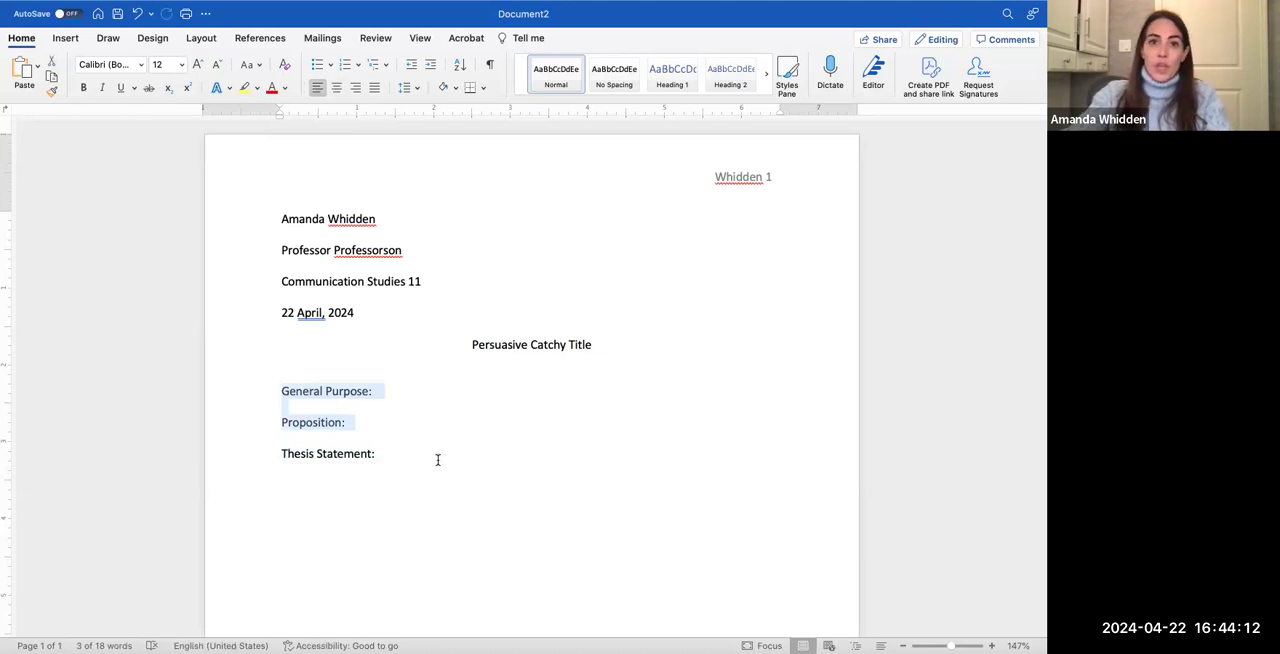
mouse_move(444, 425)
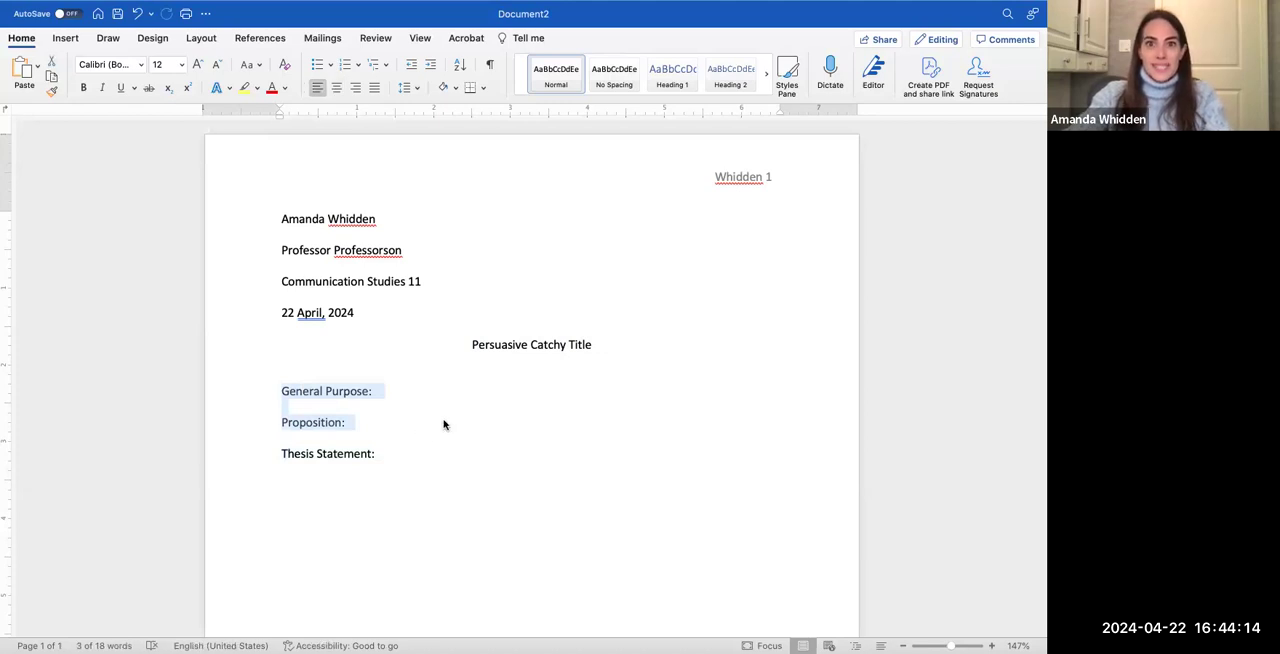
click(445, 421)
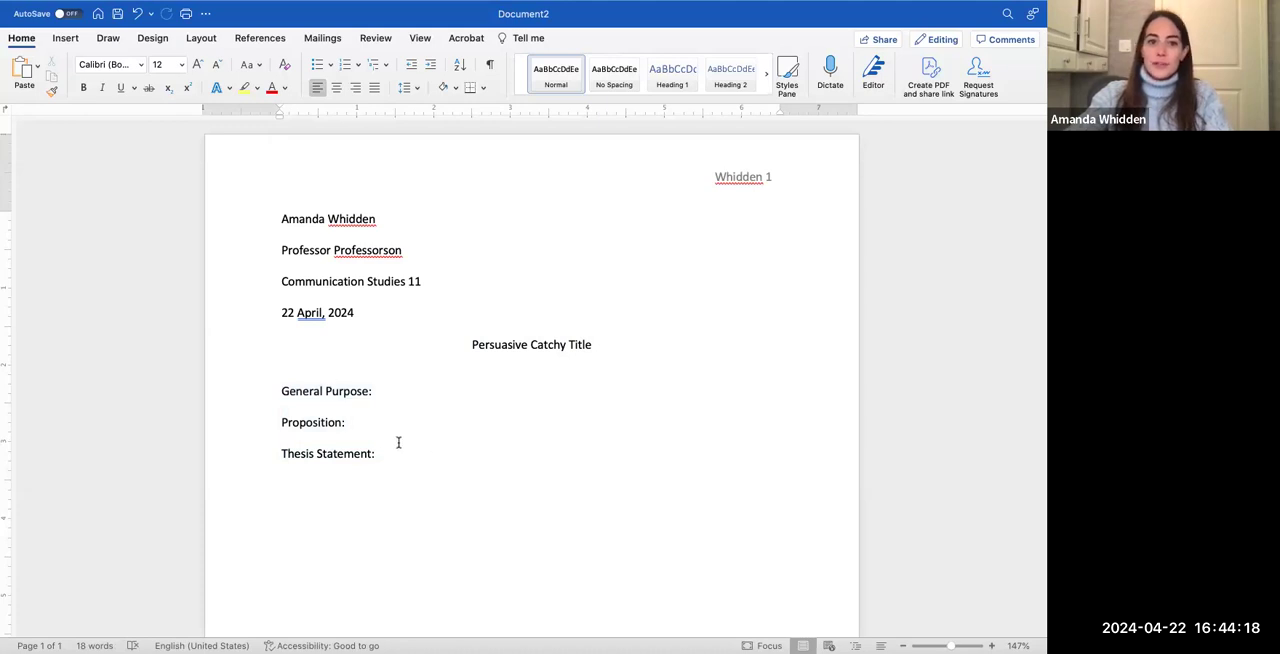
Step: Write 'Proposition + Main Points' after the Thesis Statement label
click(380, 453)
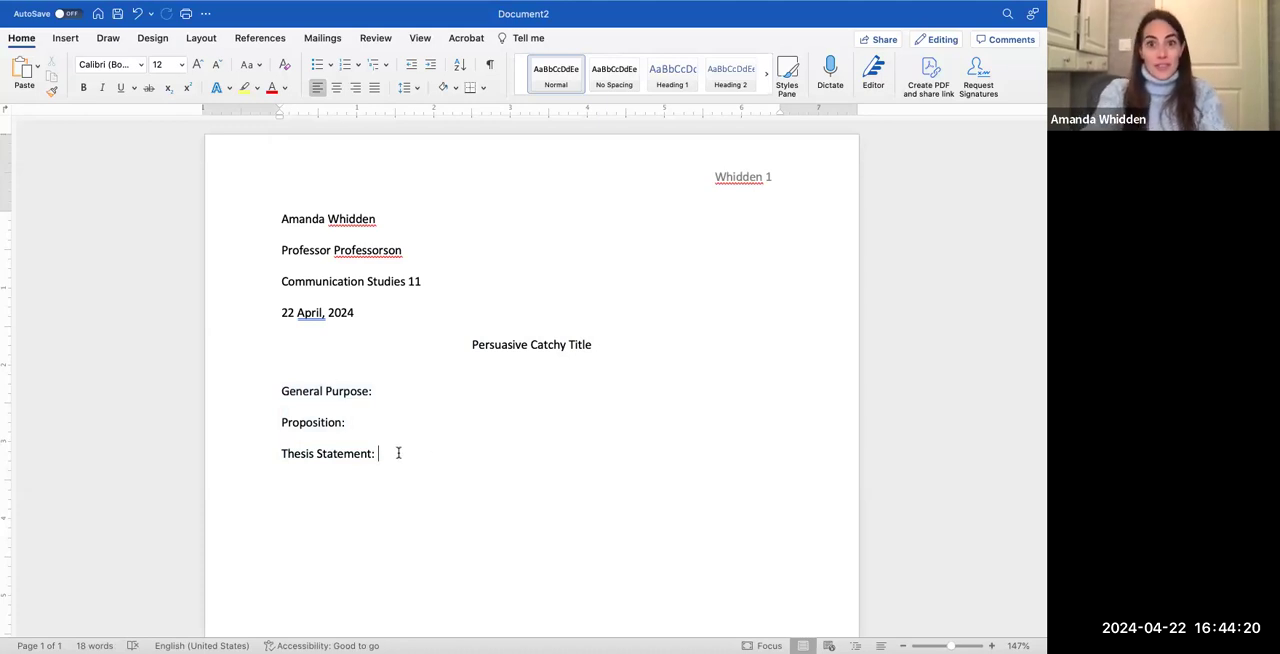
text(P)
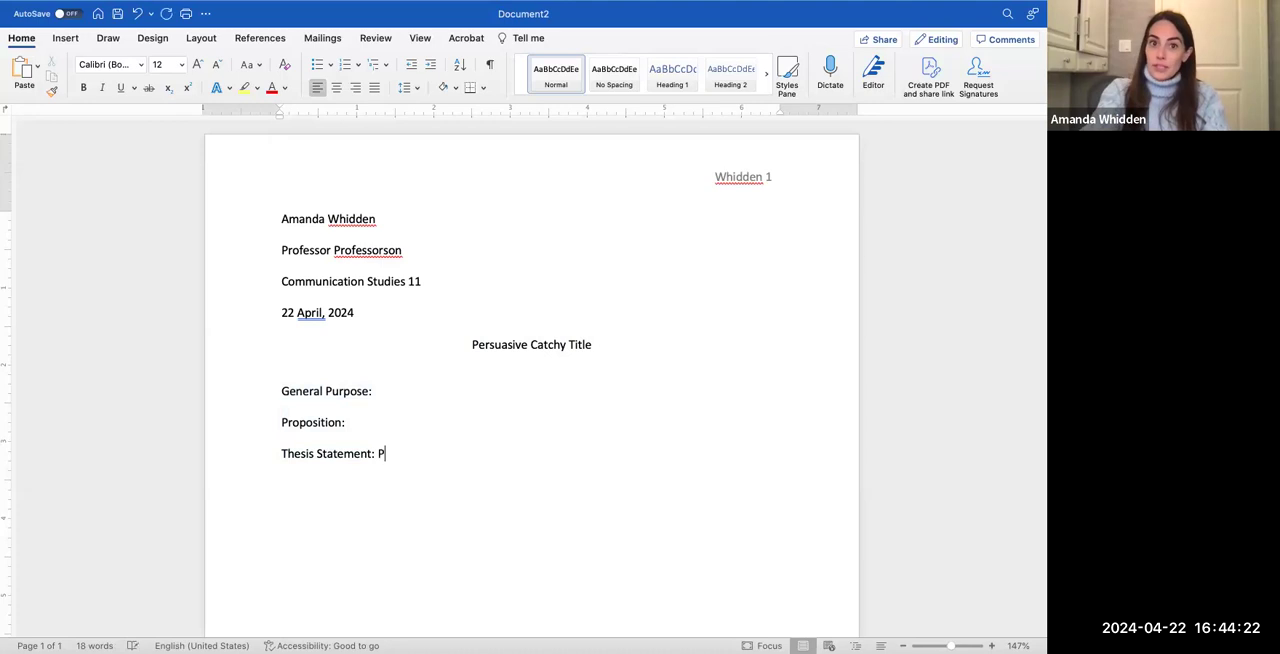
text(roposition)
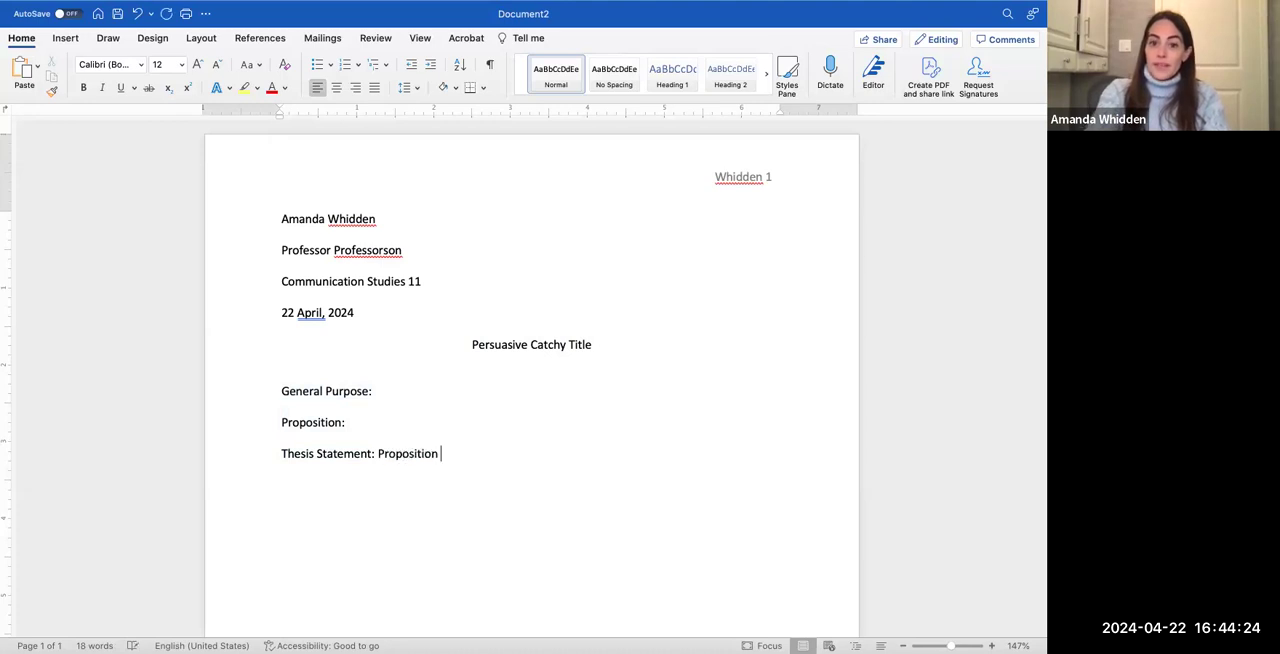
text(+ Main)
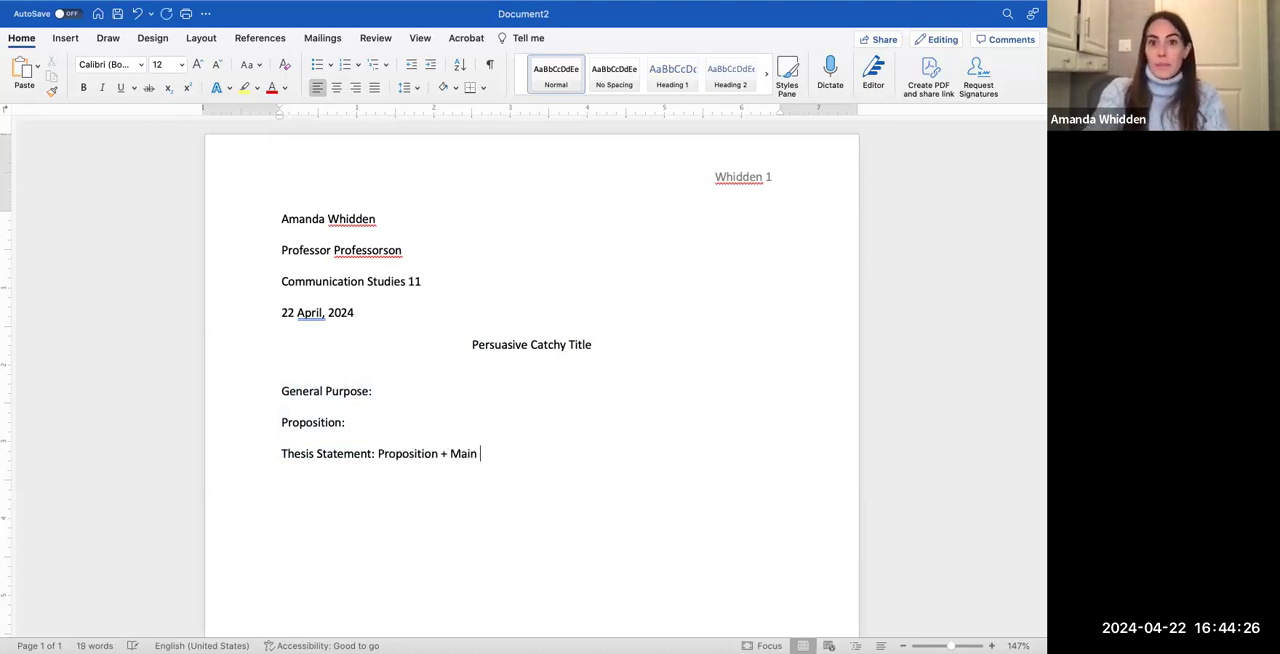
text(Points)
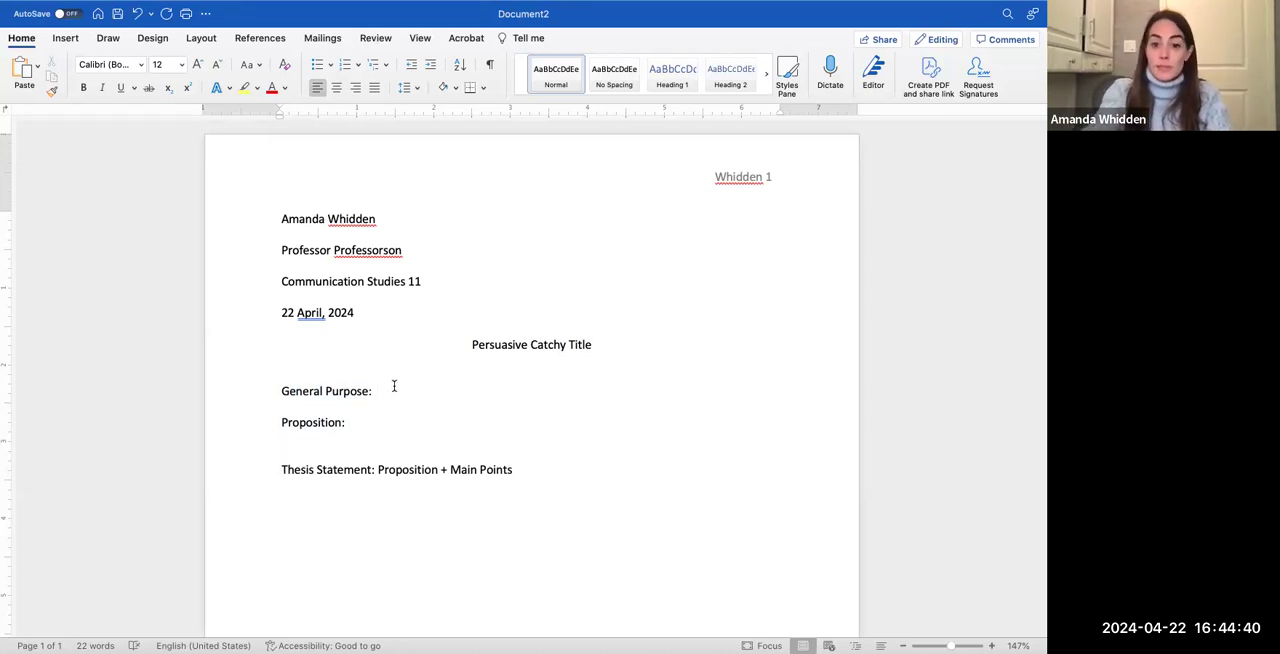
Step: Write 'To persuade' after the General Purpose label
click(377, 391)
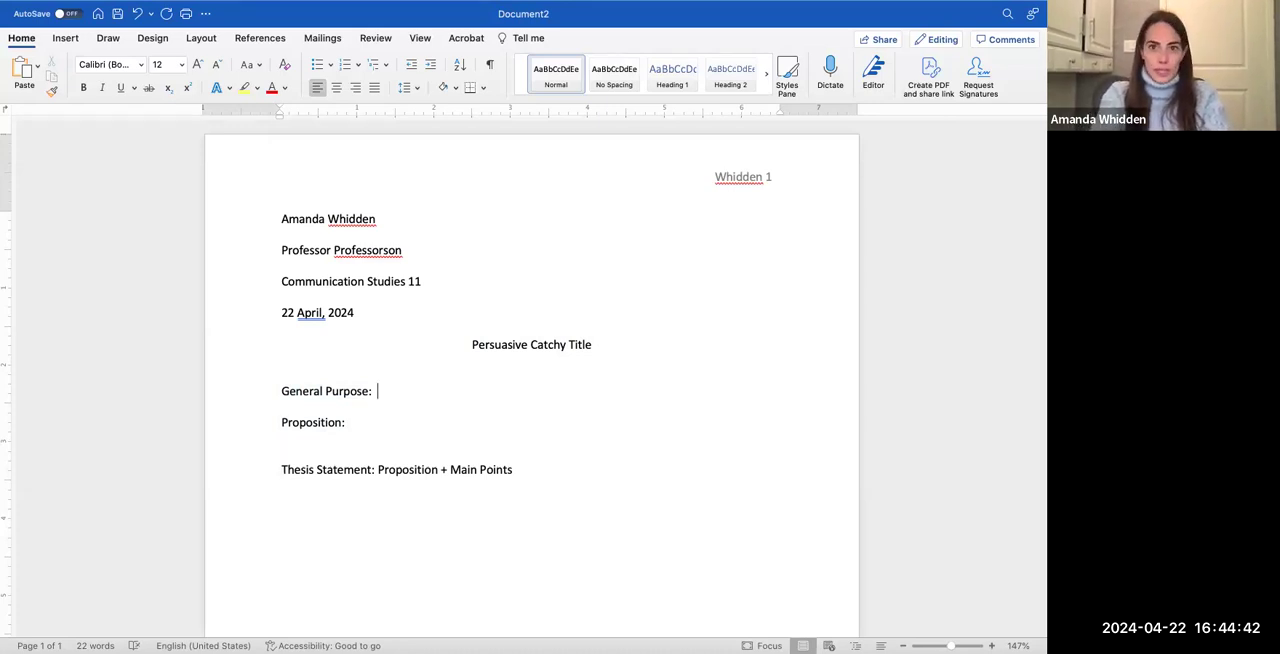
text(To per)
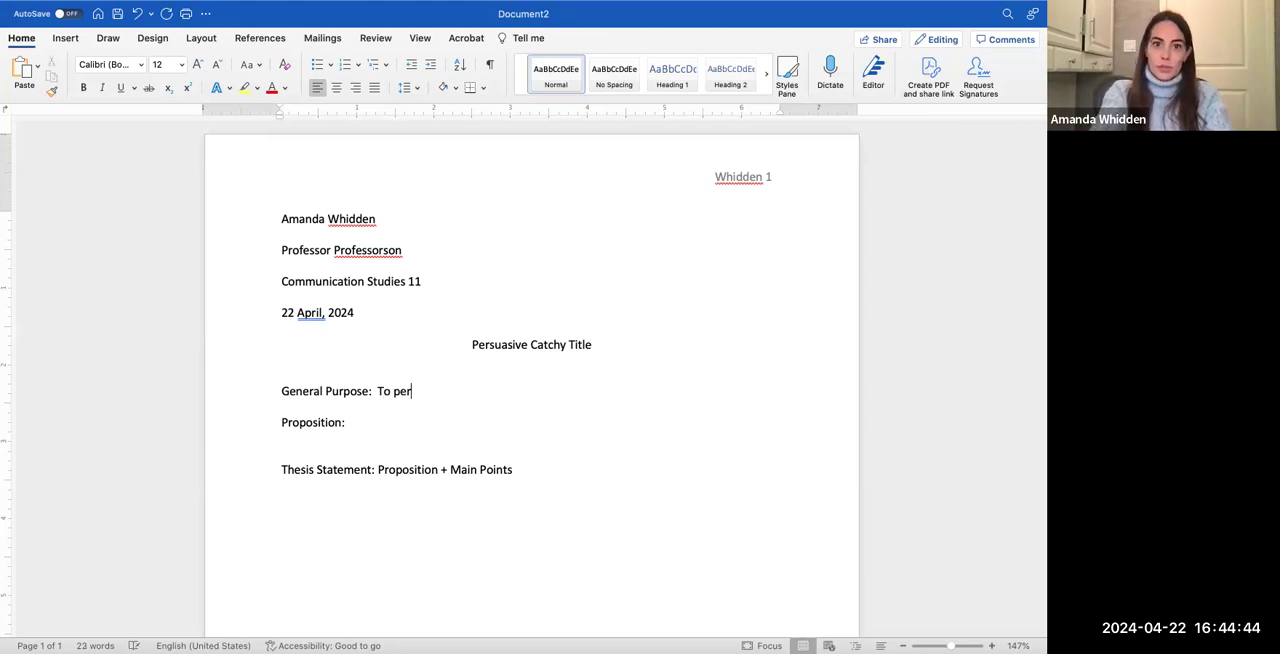
text(suade)
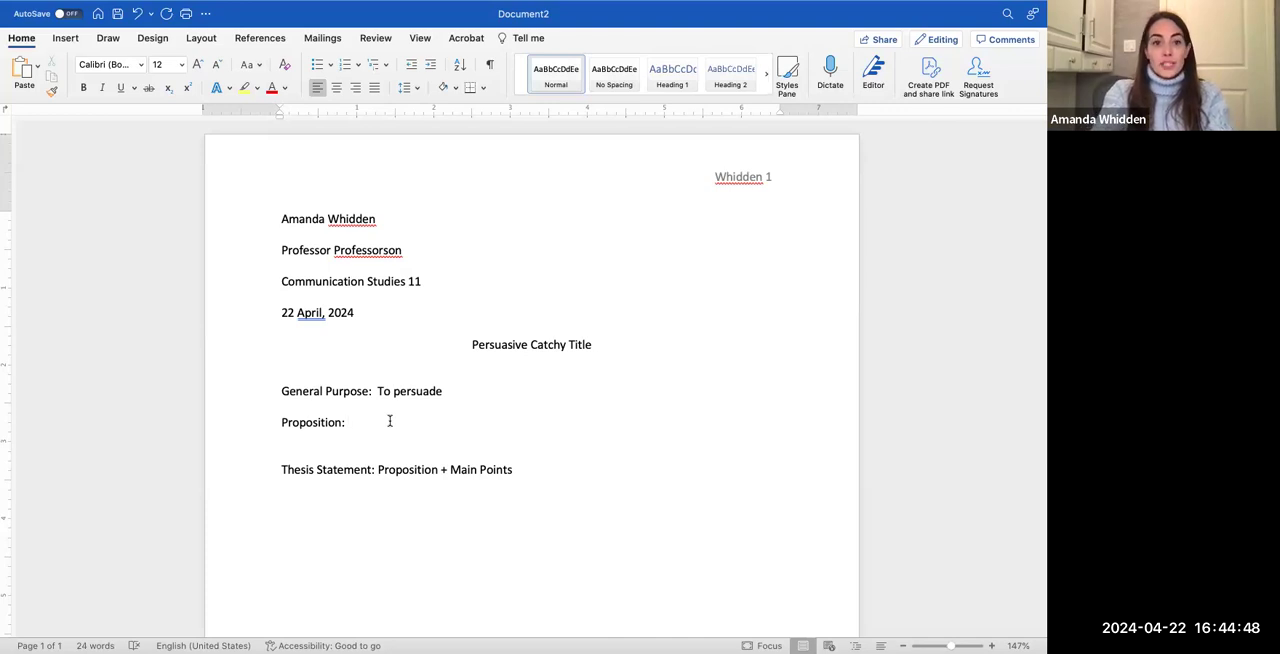
Step: Write 'To persuade' after the Proposition label
click(347, 422)
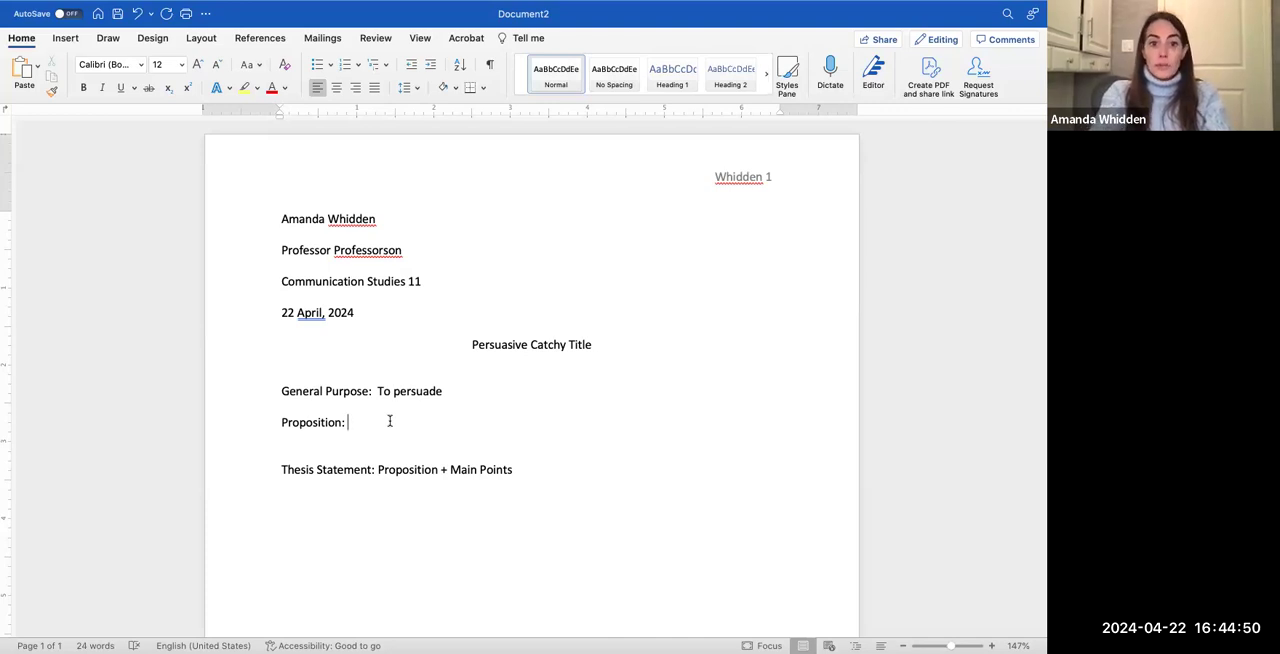
text(To pers)
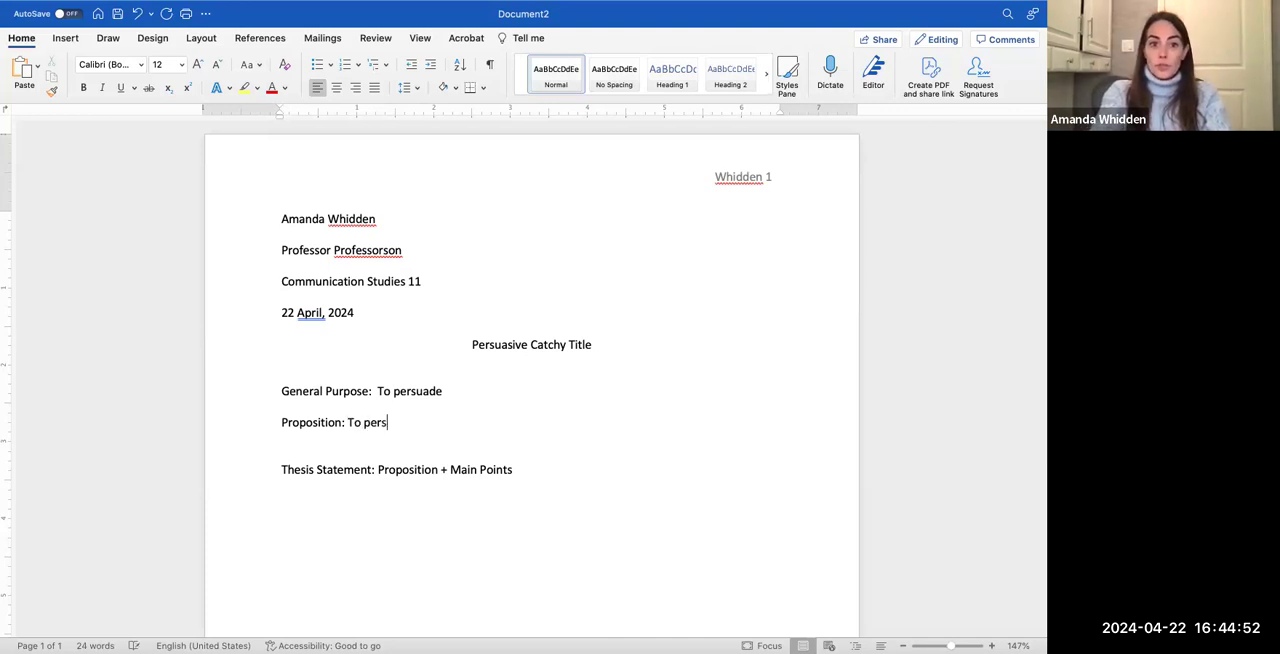
text(uade)
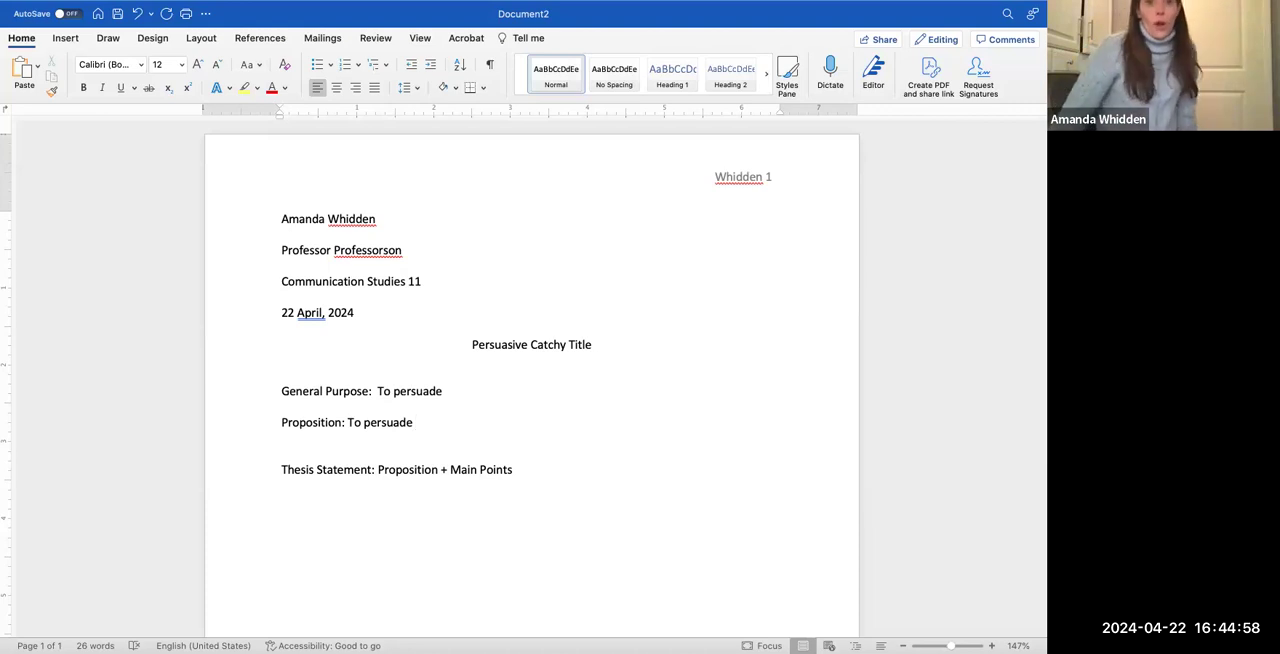
click(413, 422)
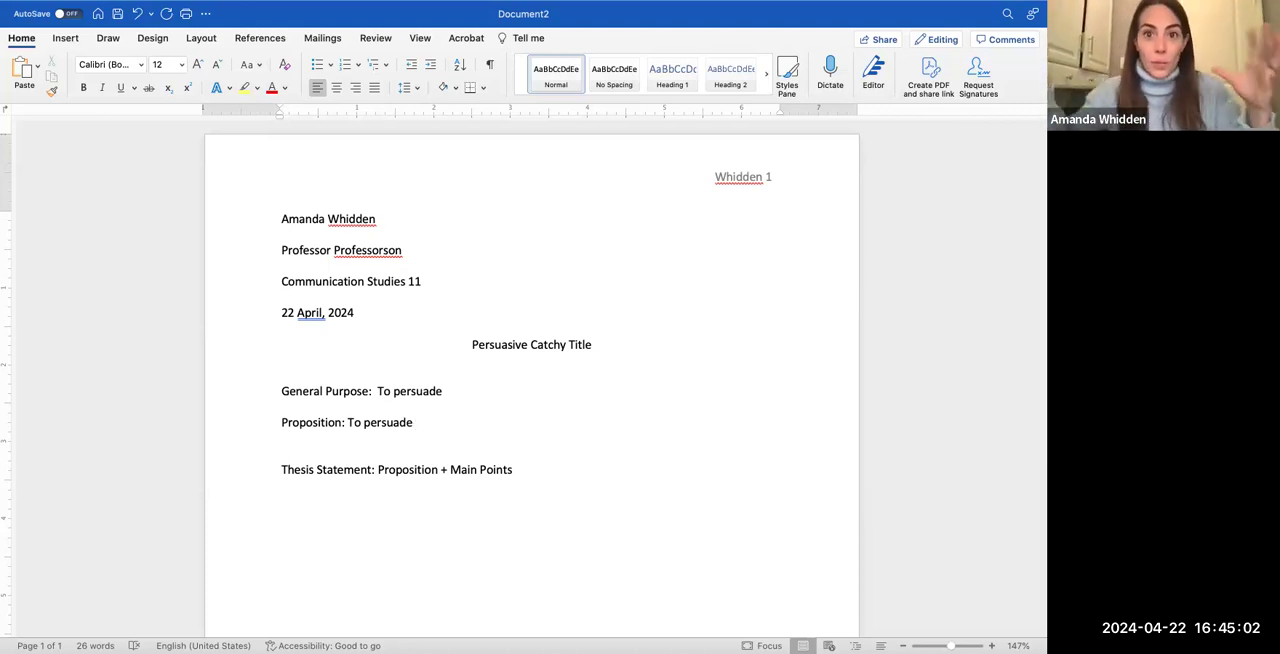
click(414, 422)
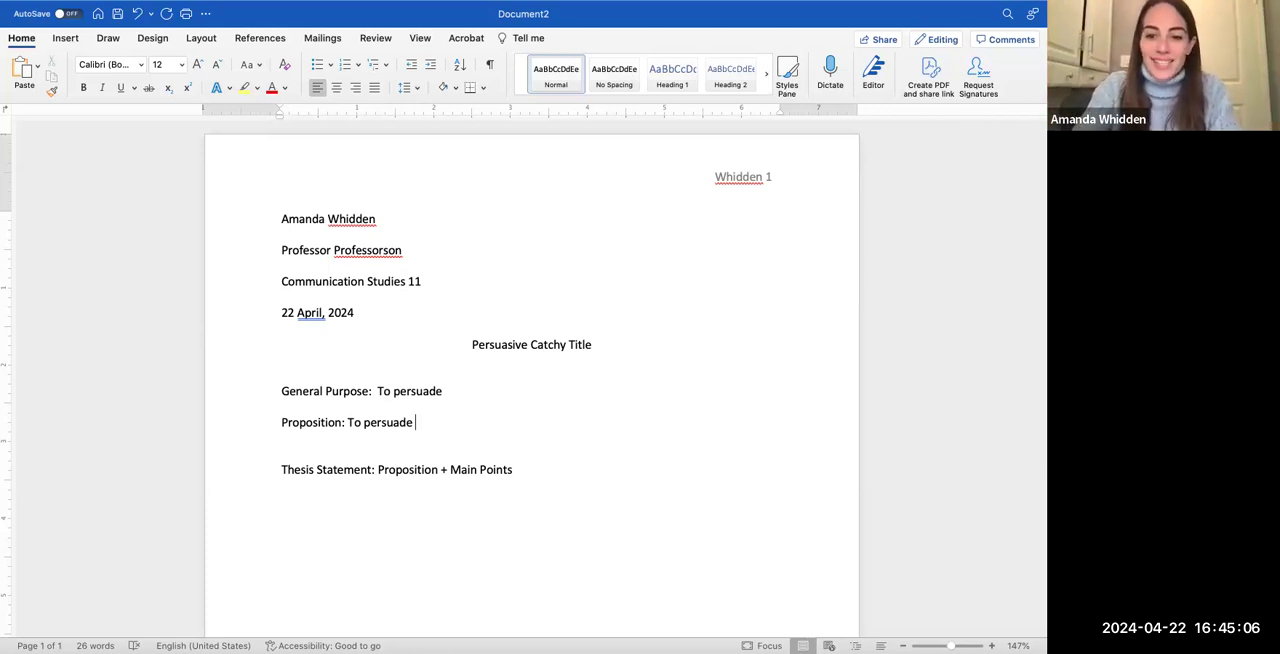
Step: Add a plus sign after 'To persuade', so the Proposition reads 'To persuade +'
text(+ my a)
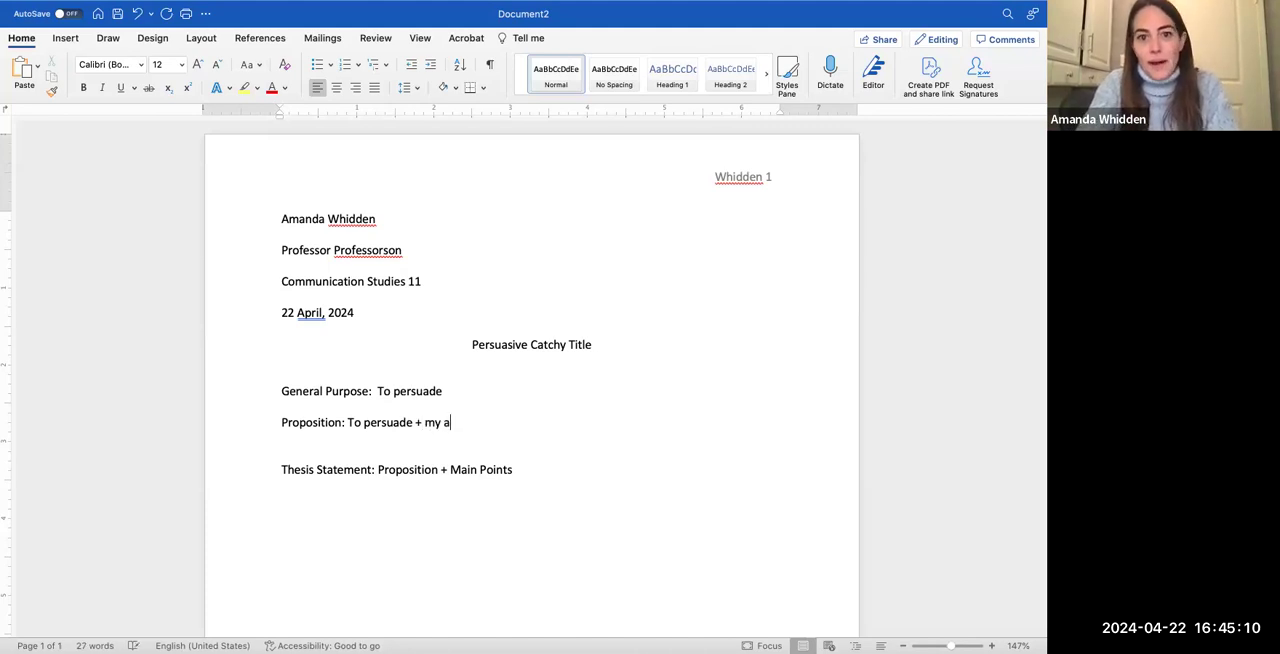
text(udience)
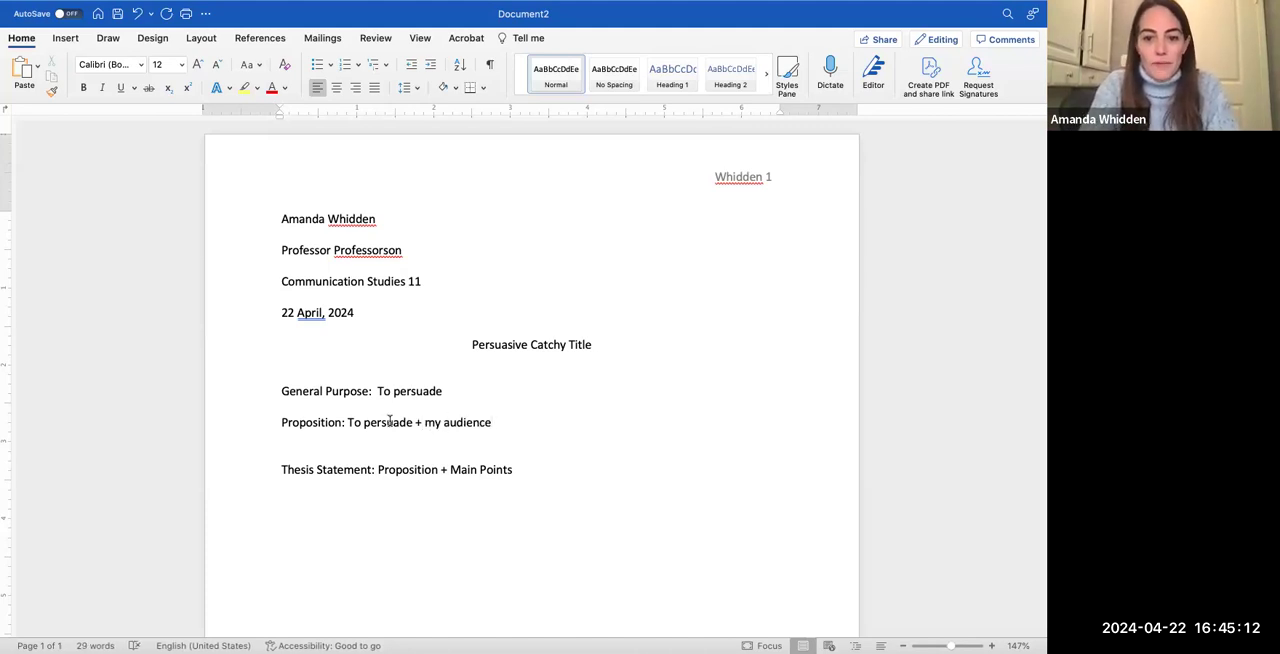
text(+)
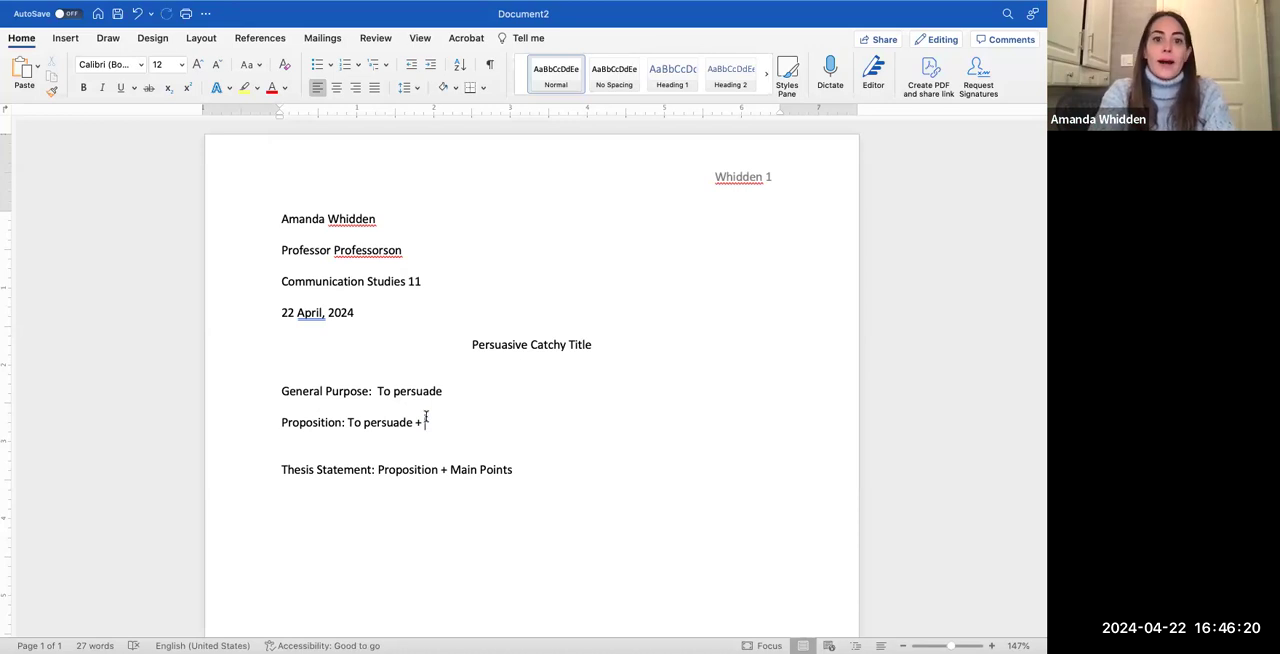
Step: Add 'SMC board of Trustees to …' after the plus sign on the Proposition line
text(SMC)
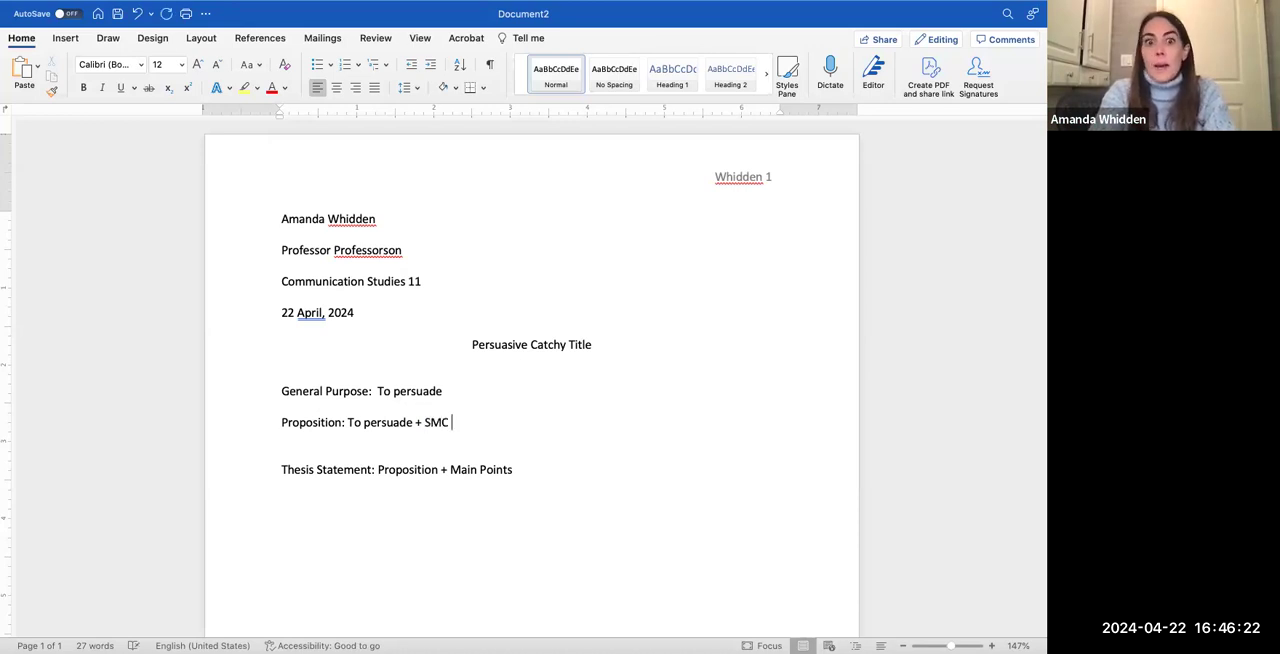
text(bor)
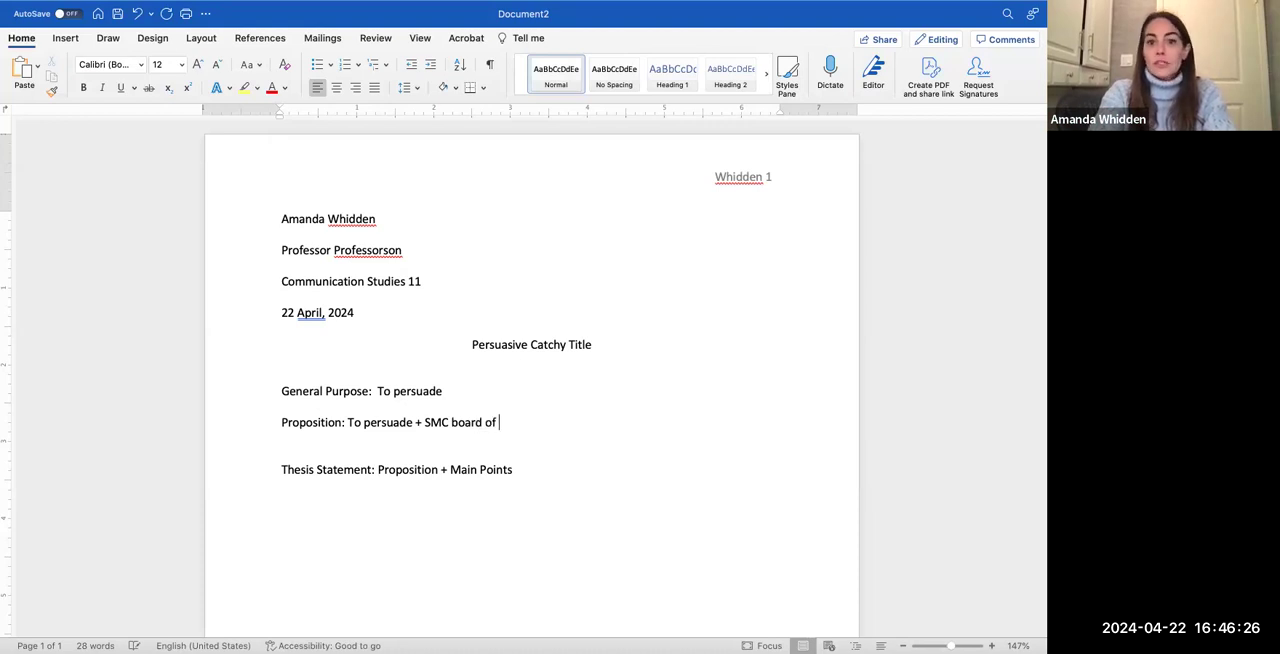
text(Trustees to ...)
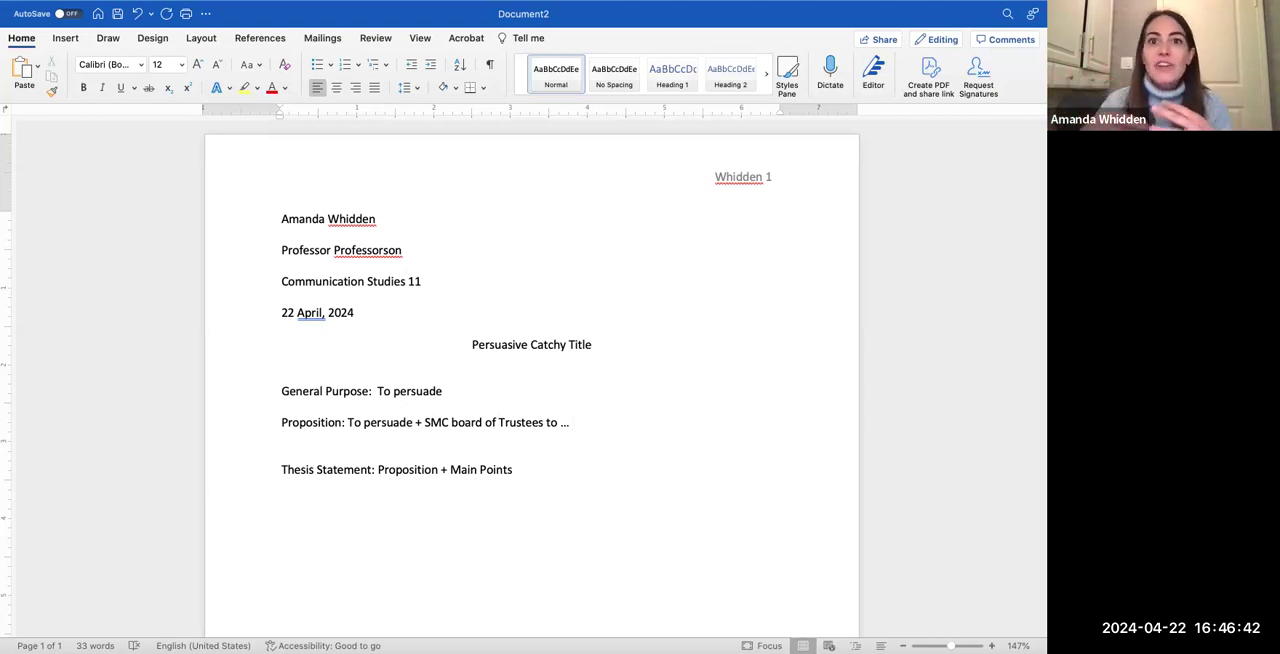
click(572, 422)
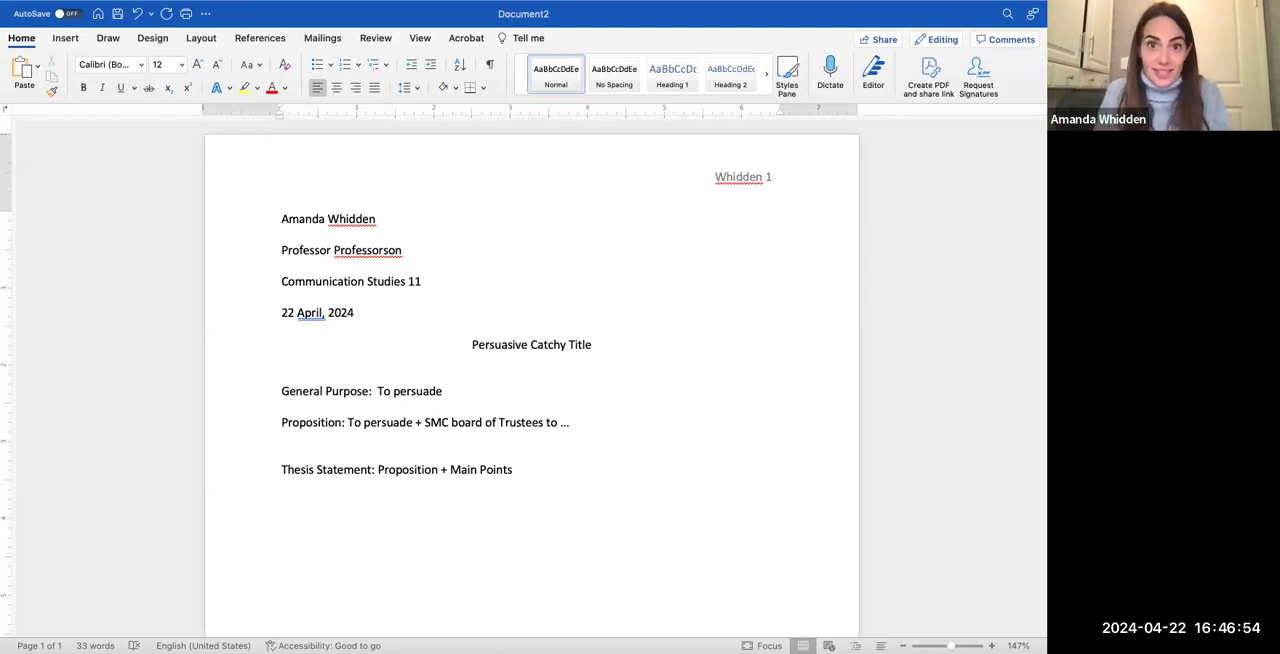
click(572, 422)
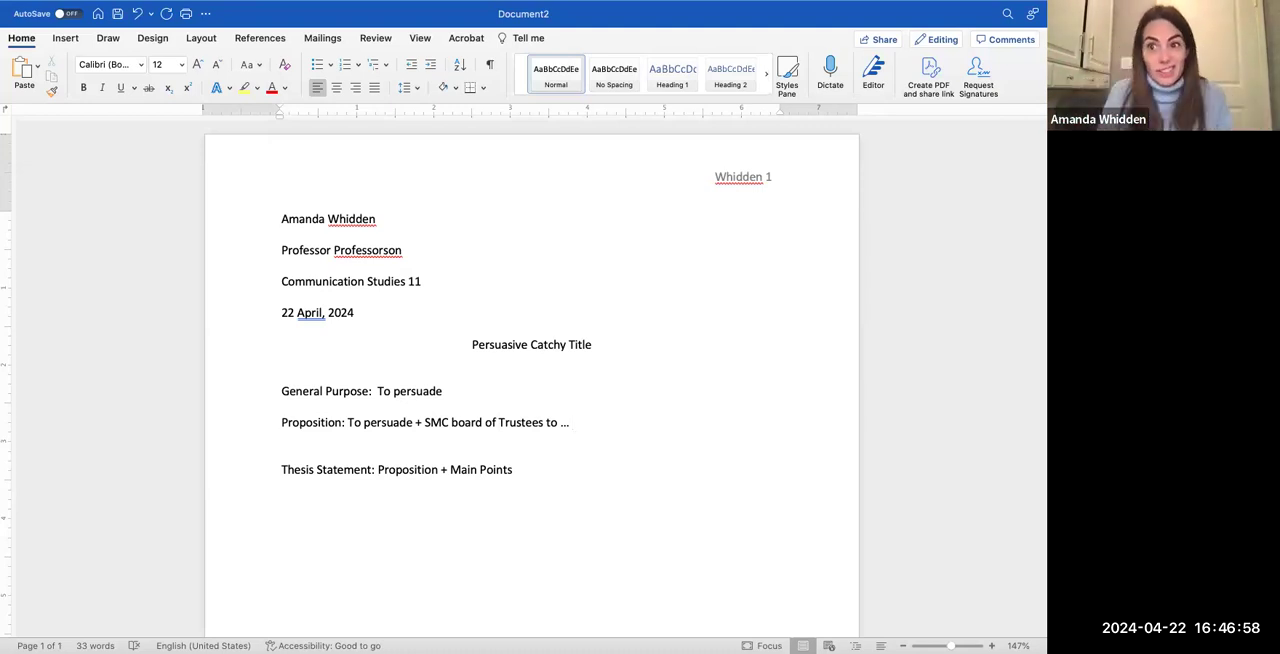
click(573, 422)
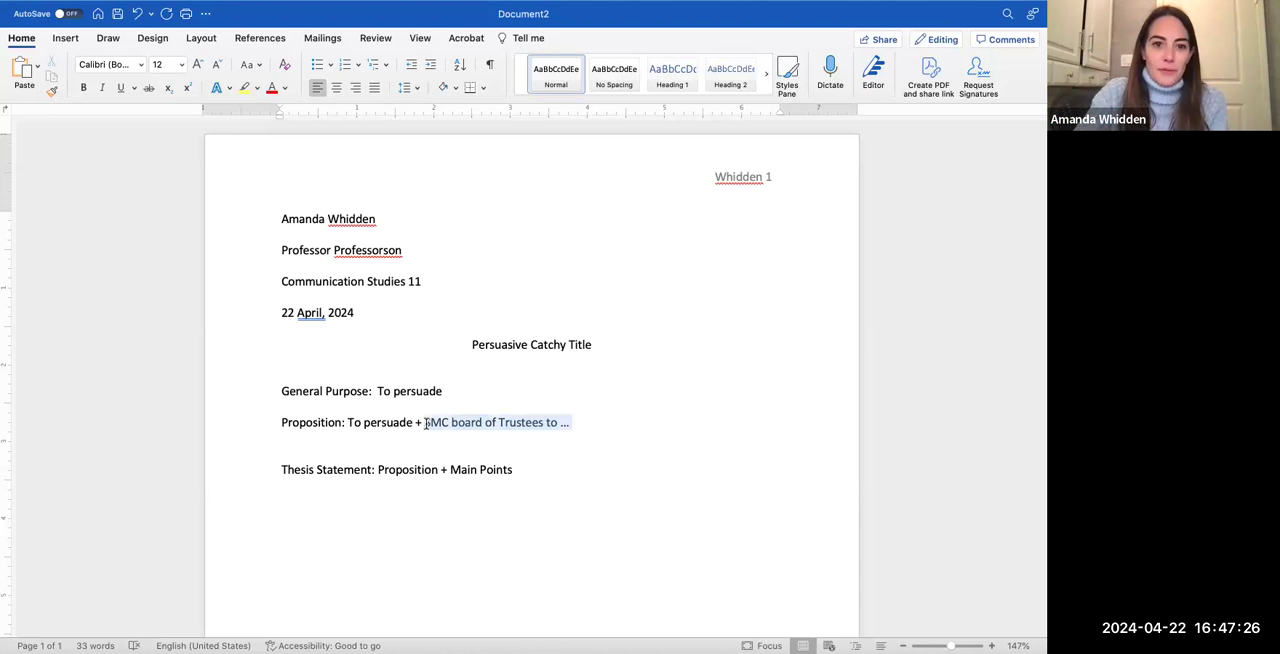
Step: Replace the example audience with 'your chosen audience+' in the Proposition formula
key(Delete)
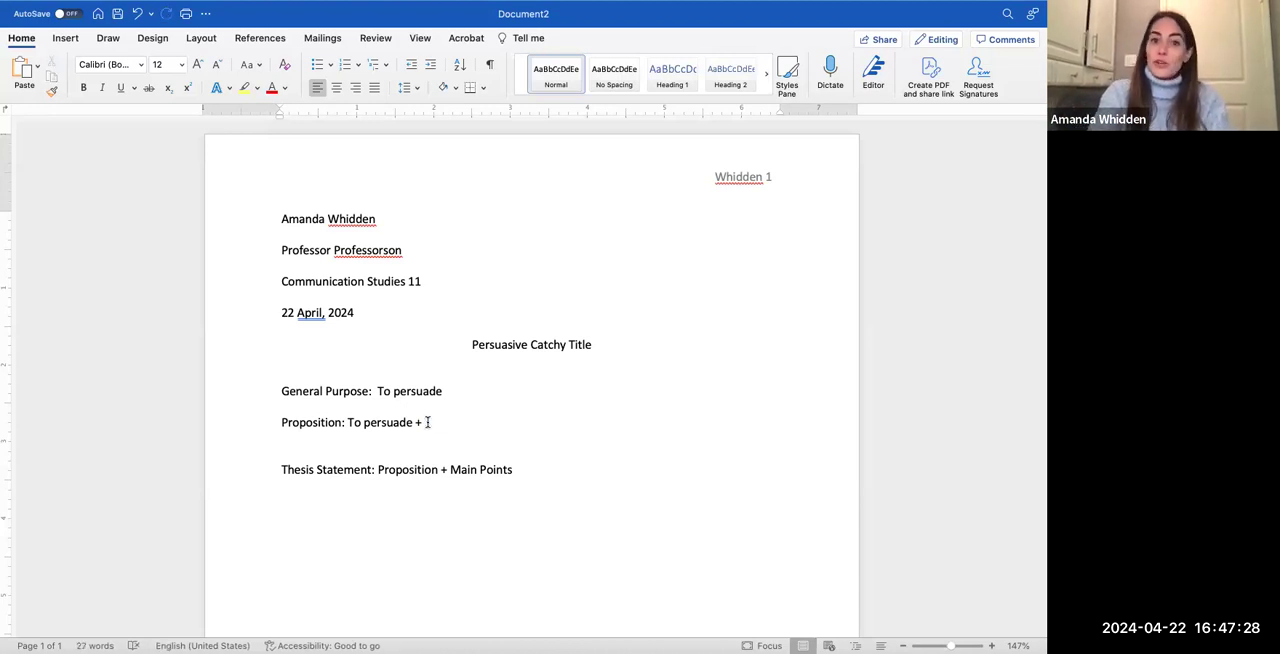
text(your case)
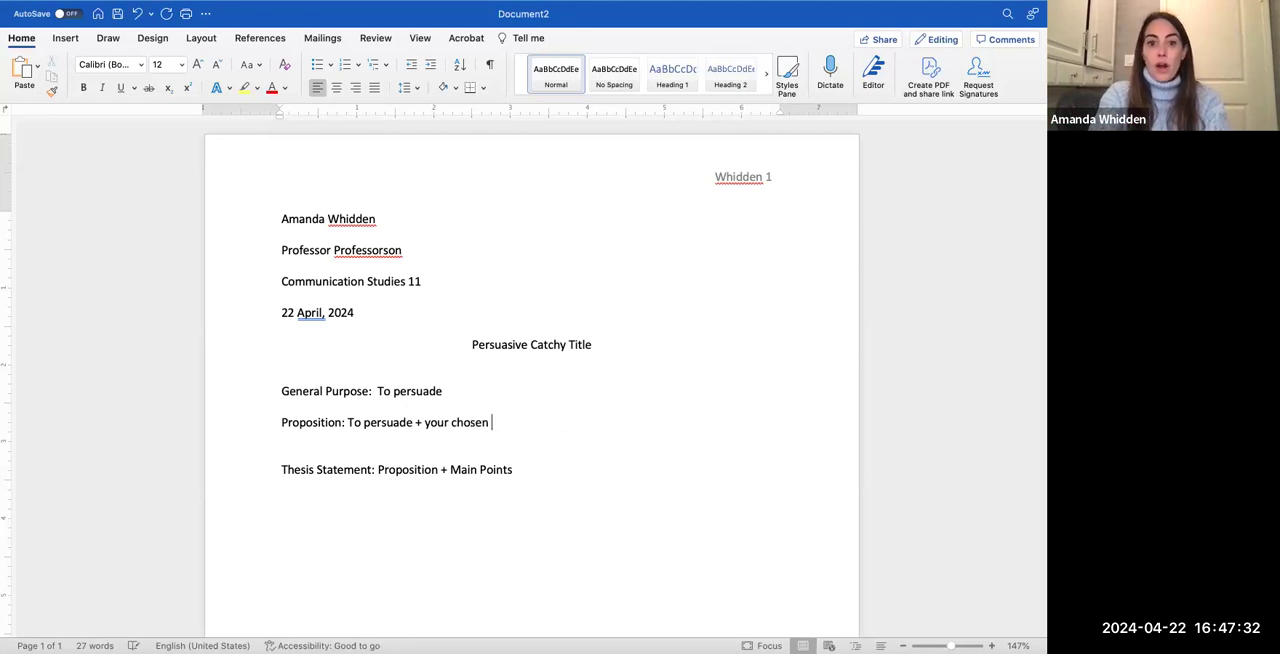
text(audience)
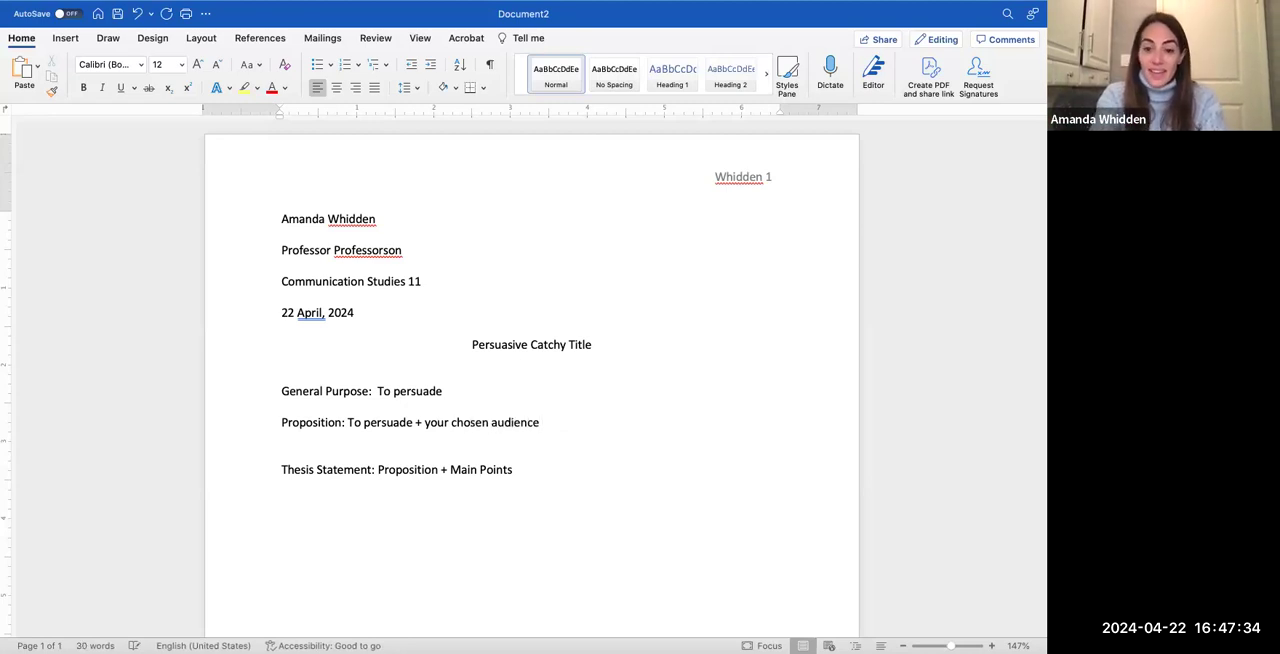
text(+)
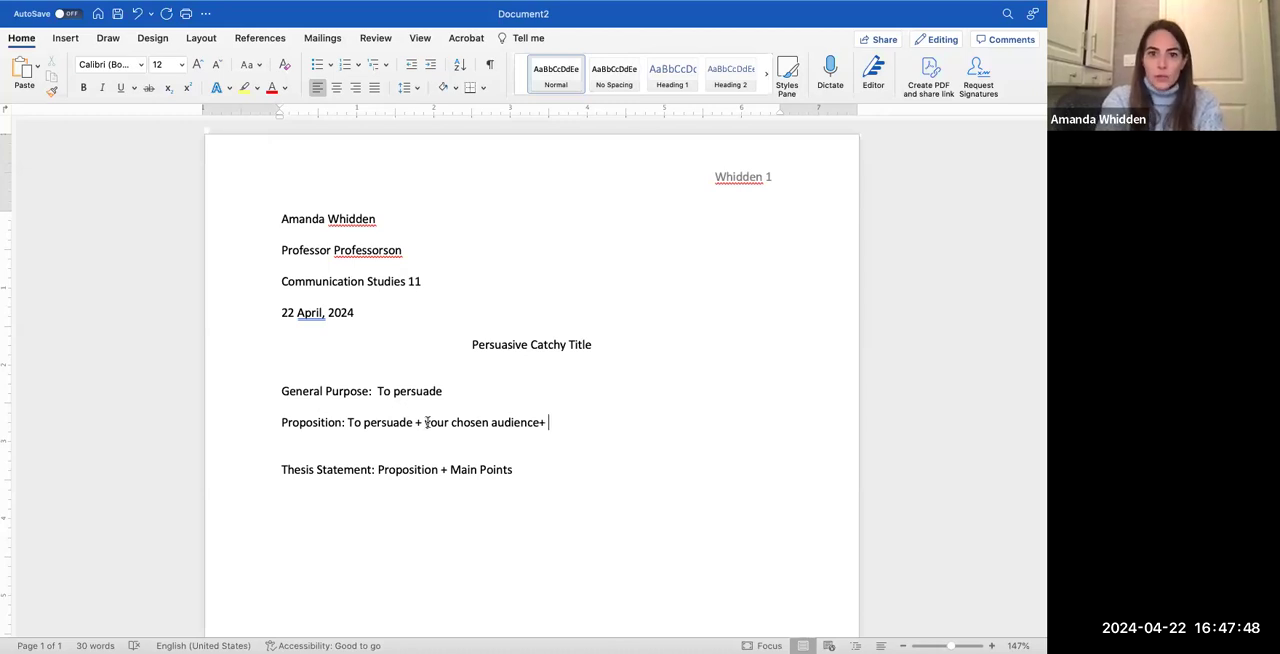
Step: Append '(TO/THAT they should/should not)+ not drink and drive' to the Proposition formula
text(ABOUT)
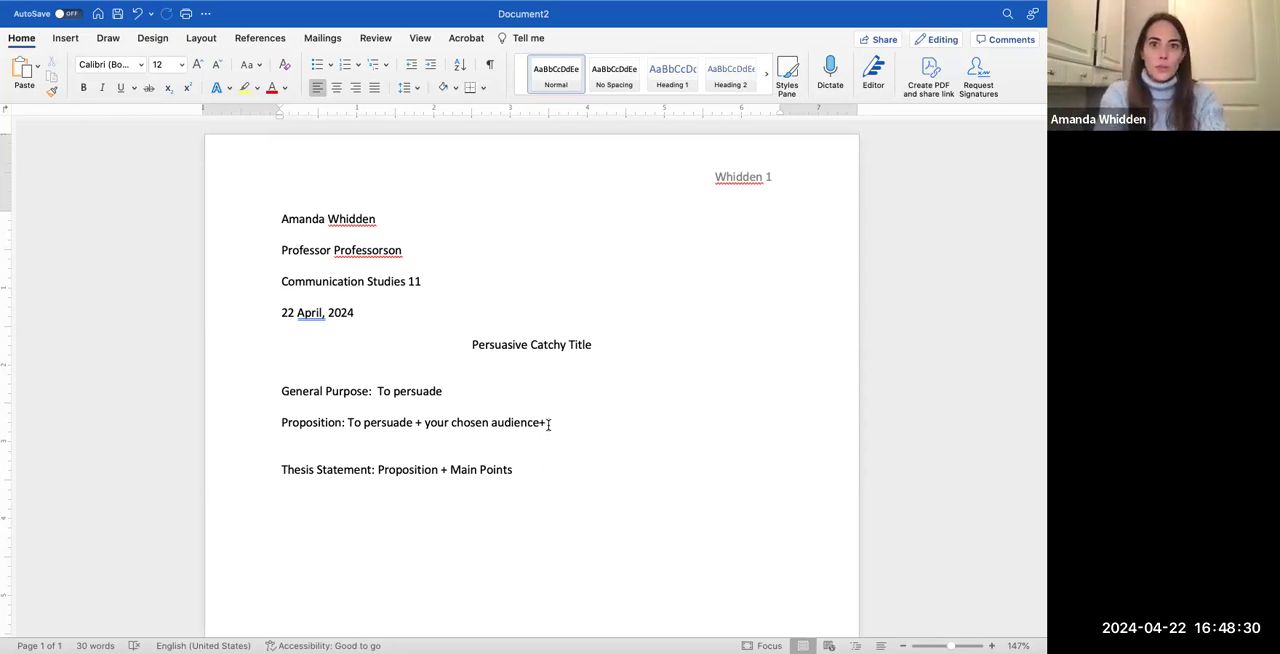
text(TO)
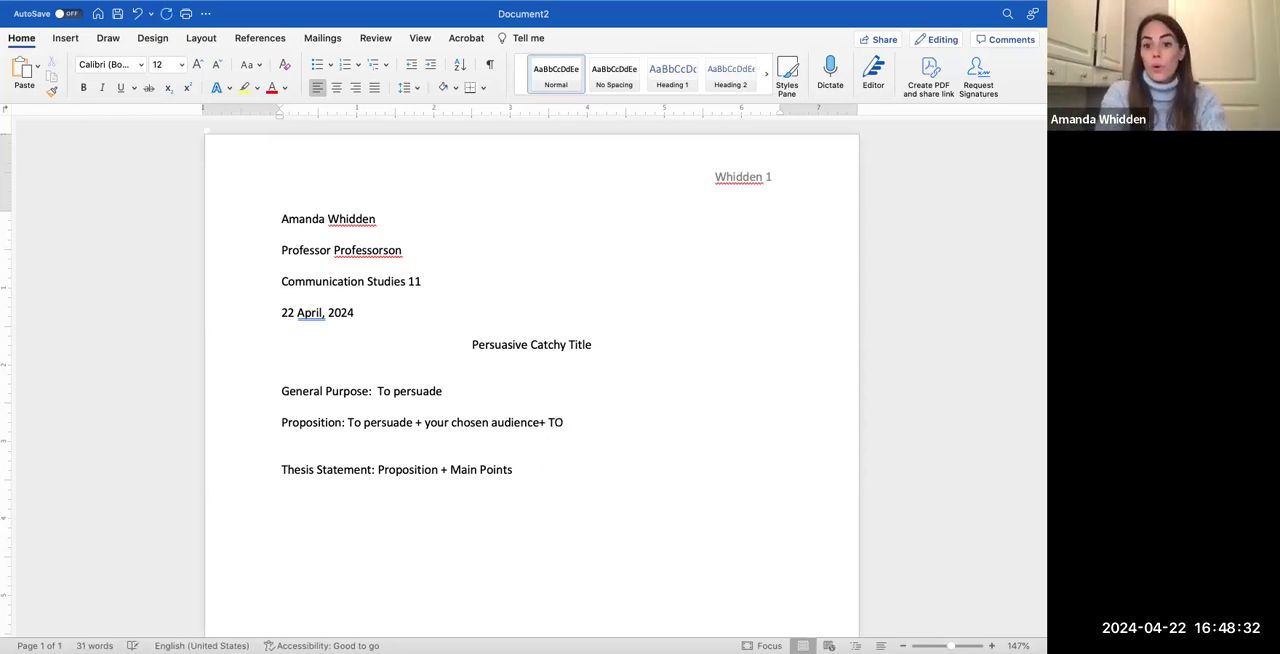
text(/THAT)
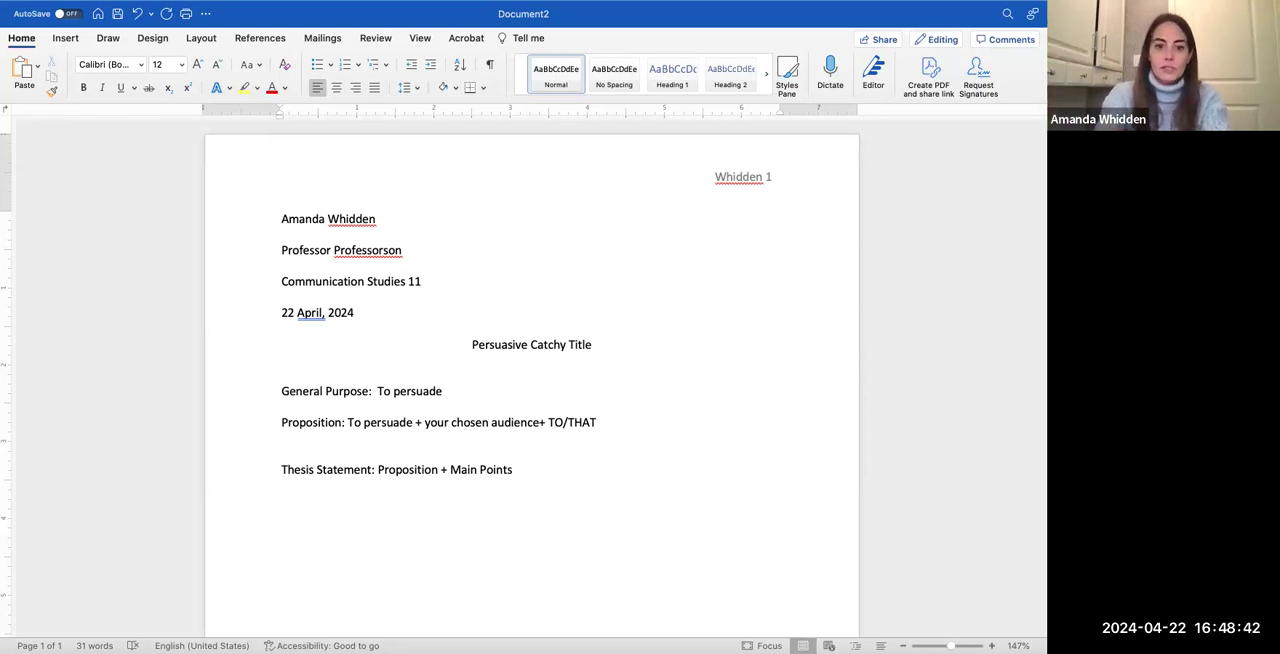
text(they sh)
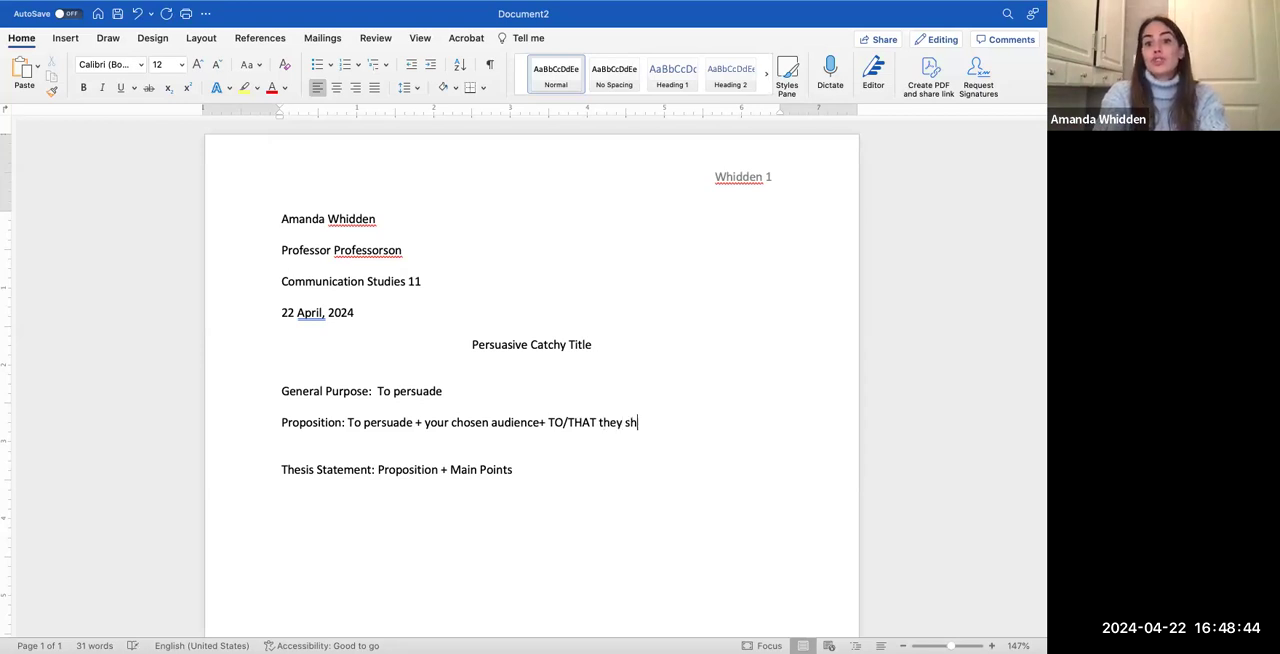
text(ould/should not))
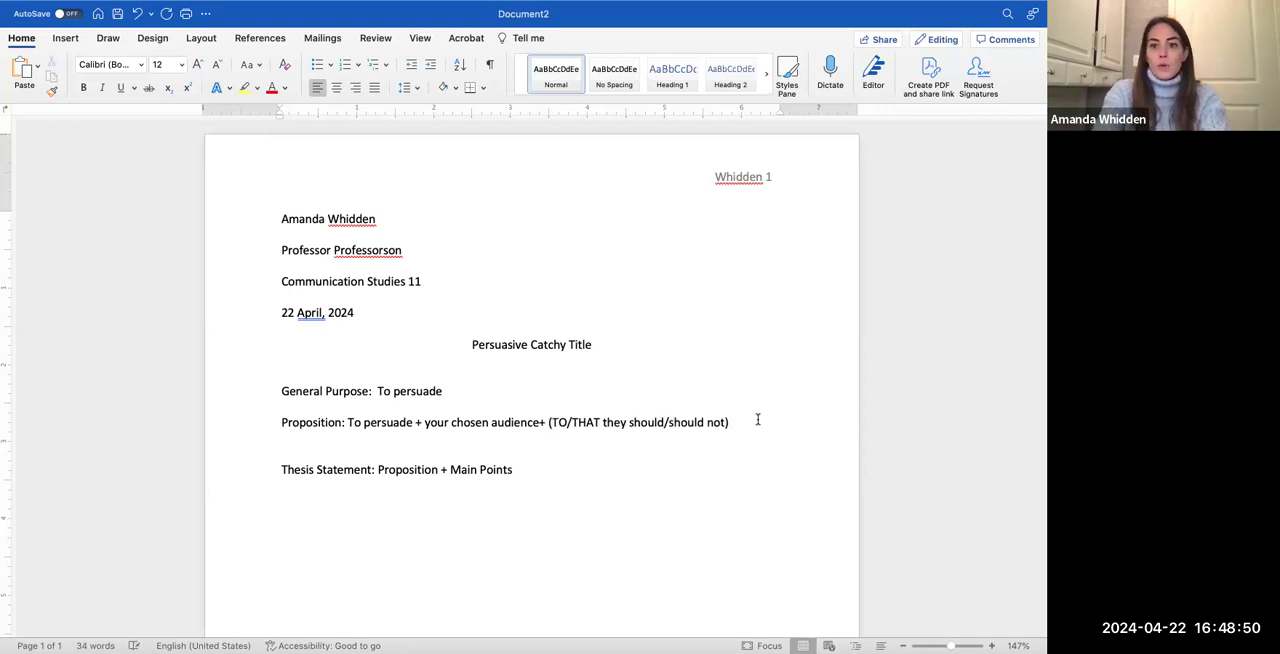
text(+ not drin)
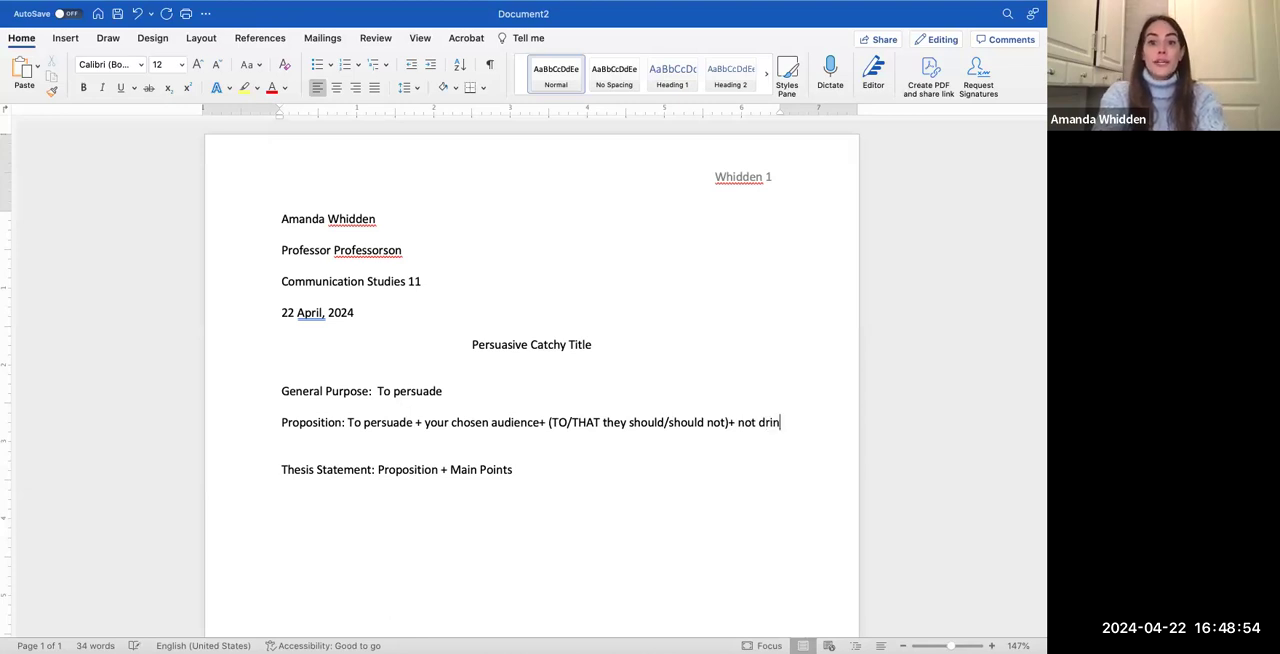
text(k and drive)
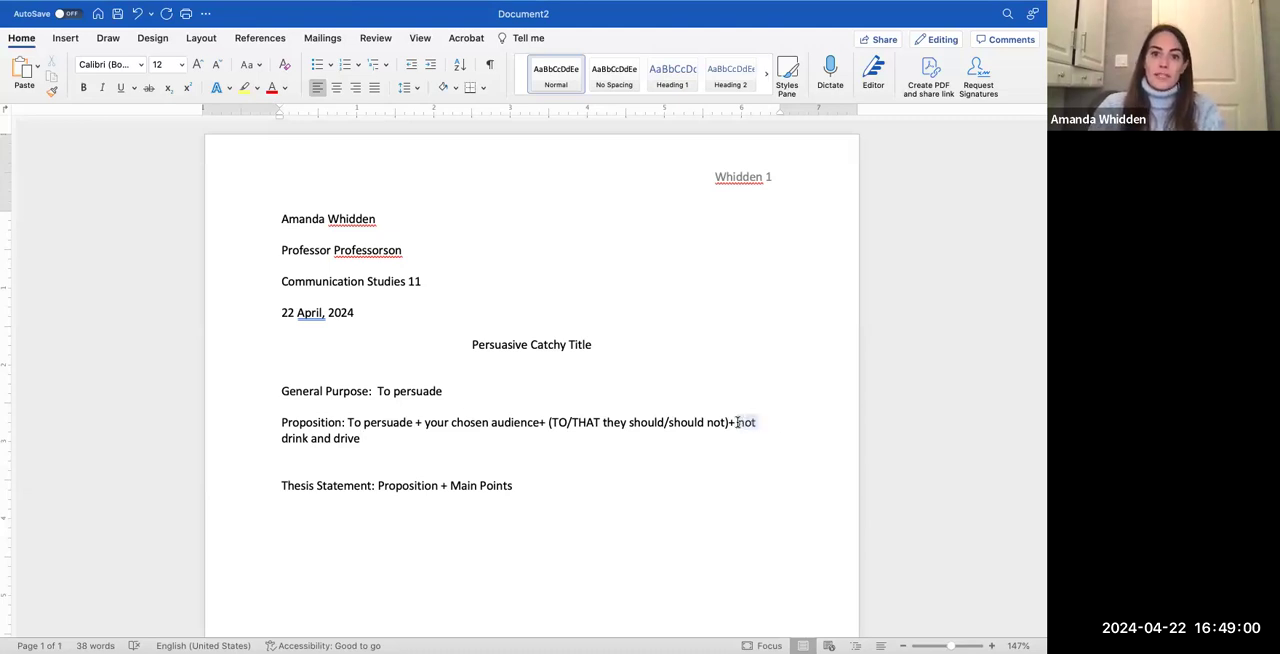
Step: Replace 'not drink and drive' with 'policy' at the end of the formula
key(Backspace)
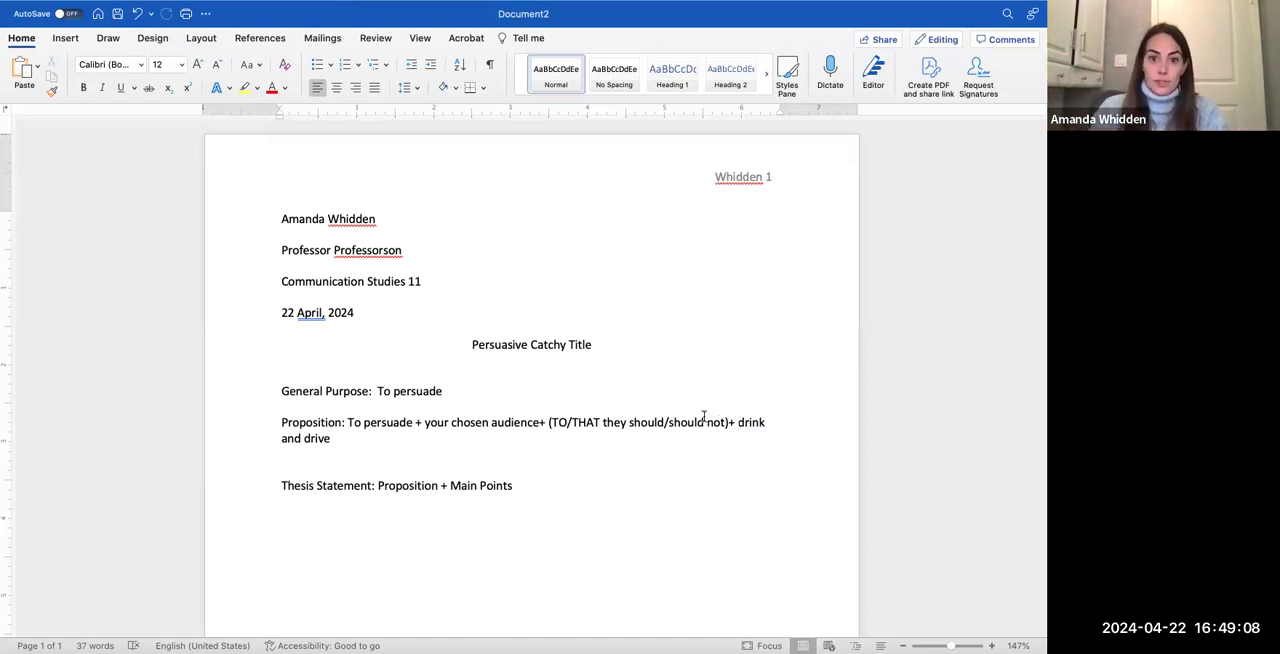
drag(571, 422, 707, 422)
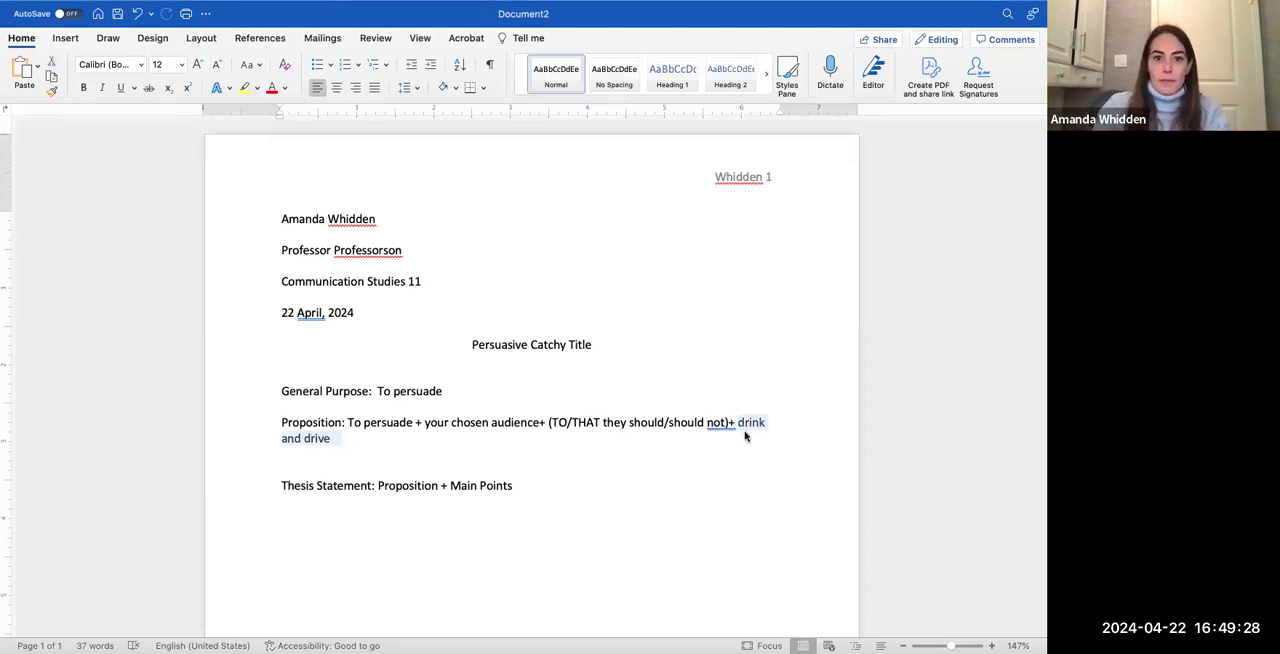
text(policy)
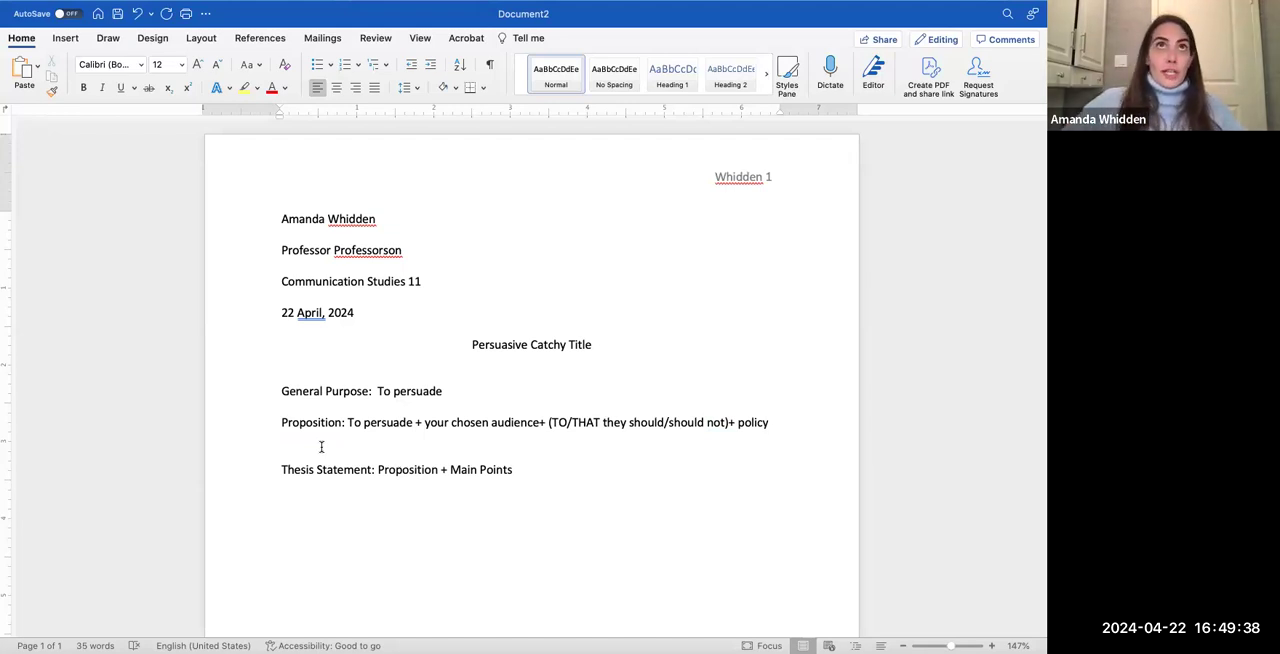
click(768, 422)
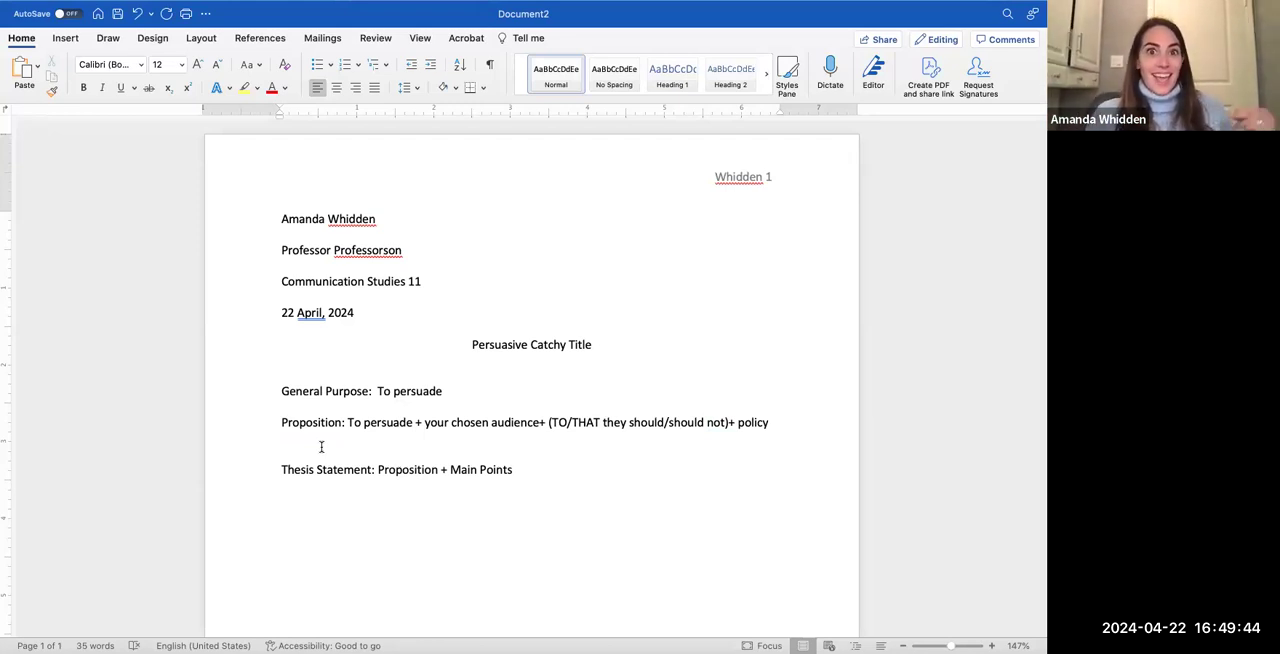
click(768, 422)
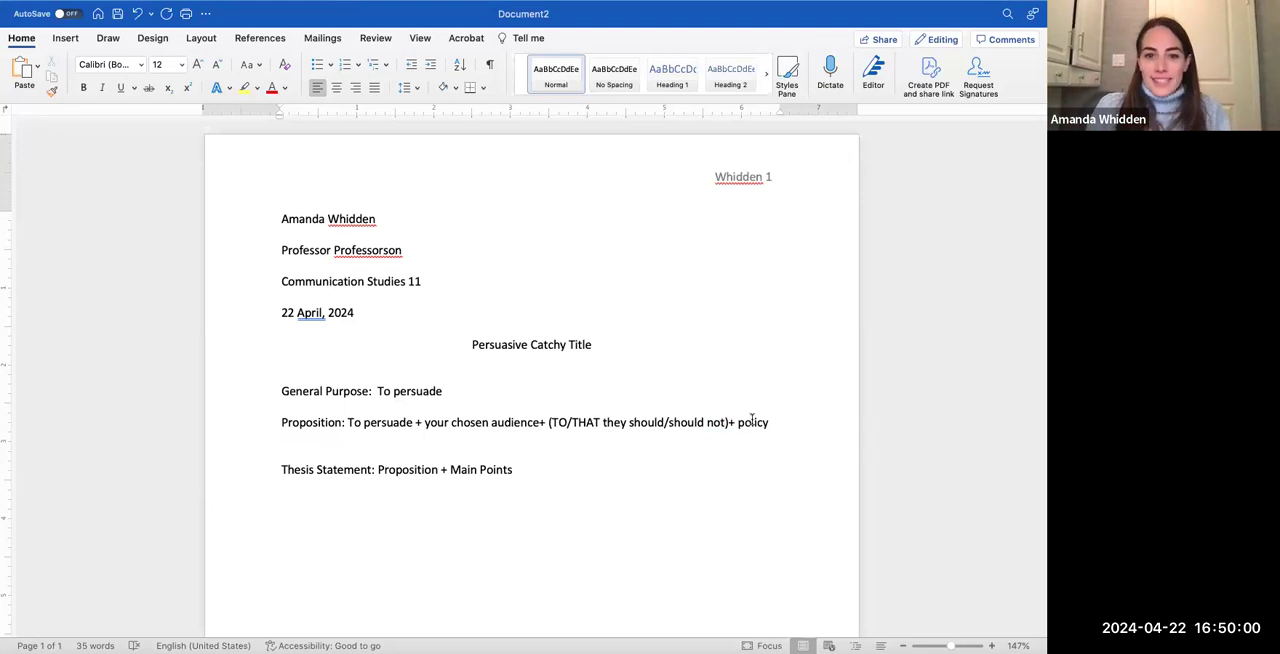
drag(281, 422, 768, 422)
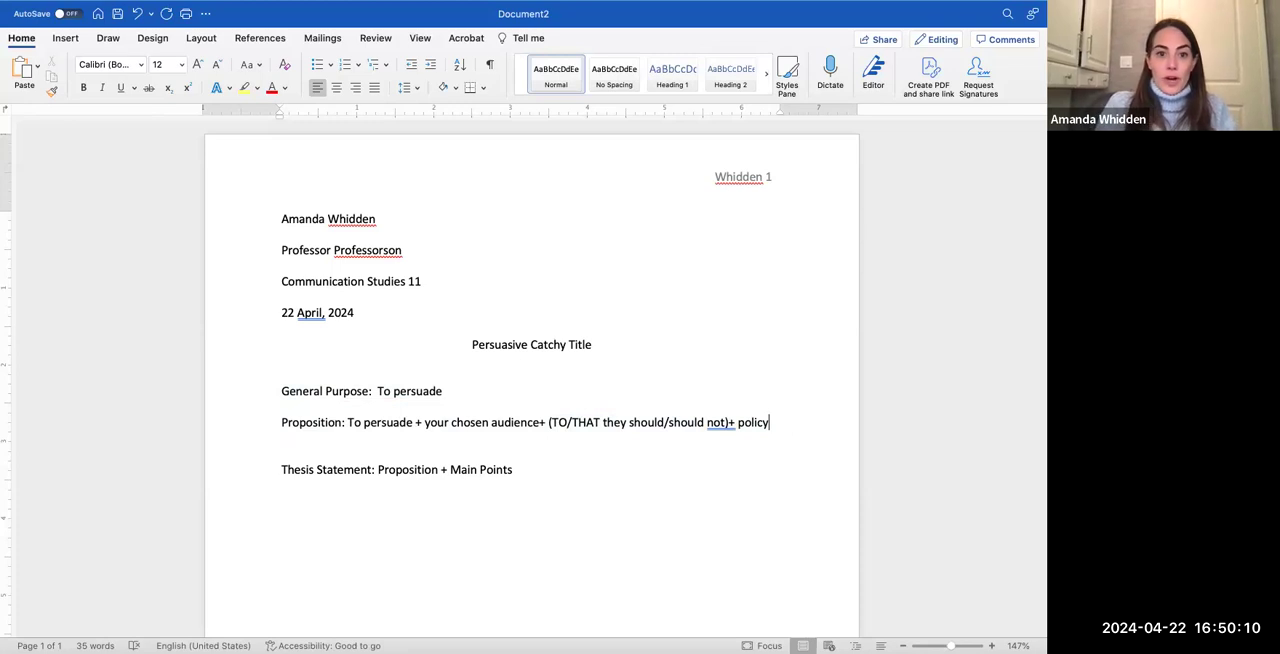
Step: Write 'Proposition: To persuade my audience to vote for Joe Biden in the next Presidential election'
text(Propos)
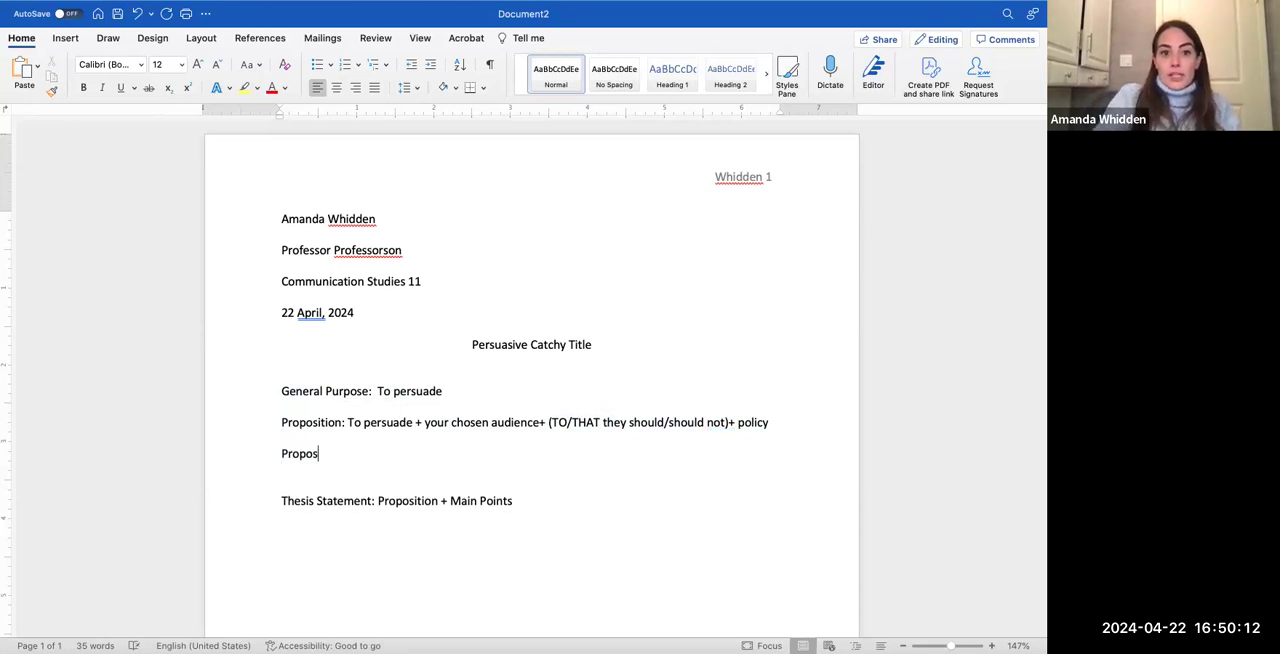
text(ition: To)
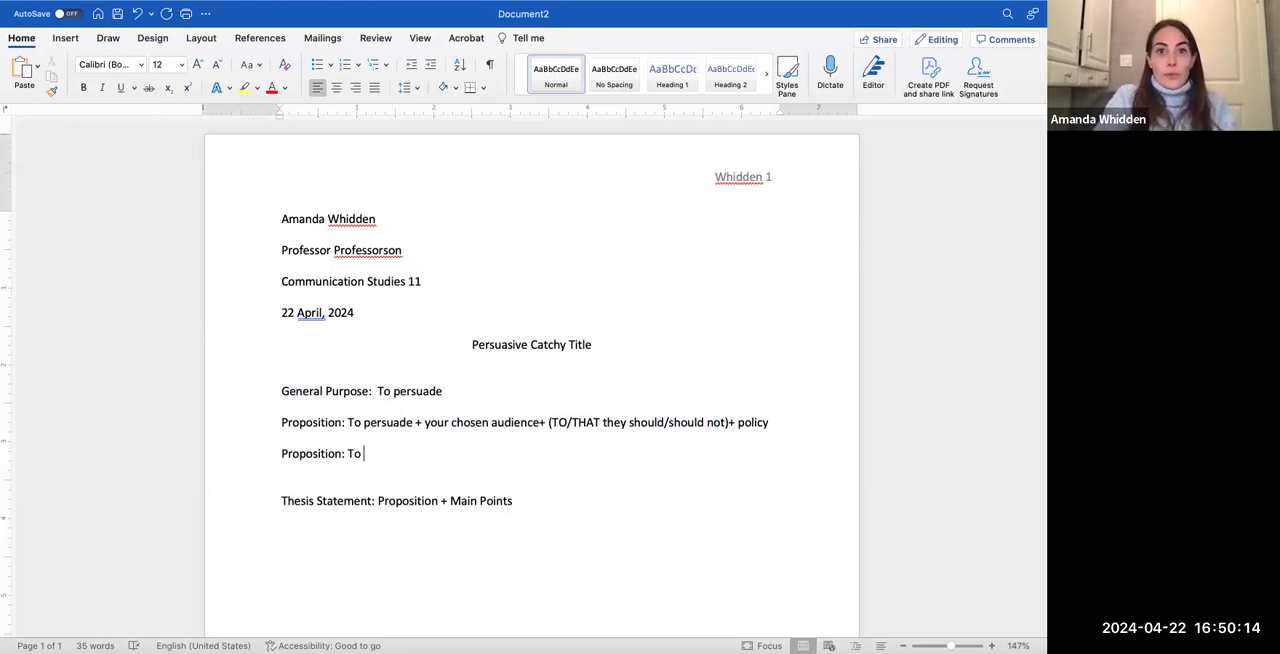
text(persuade)
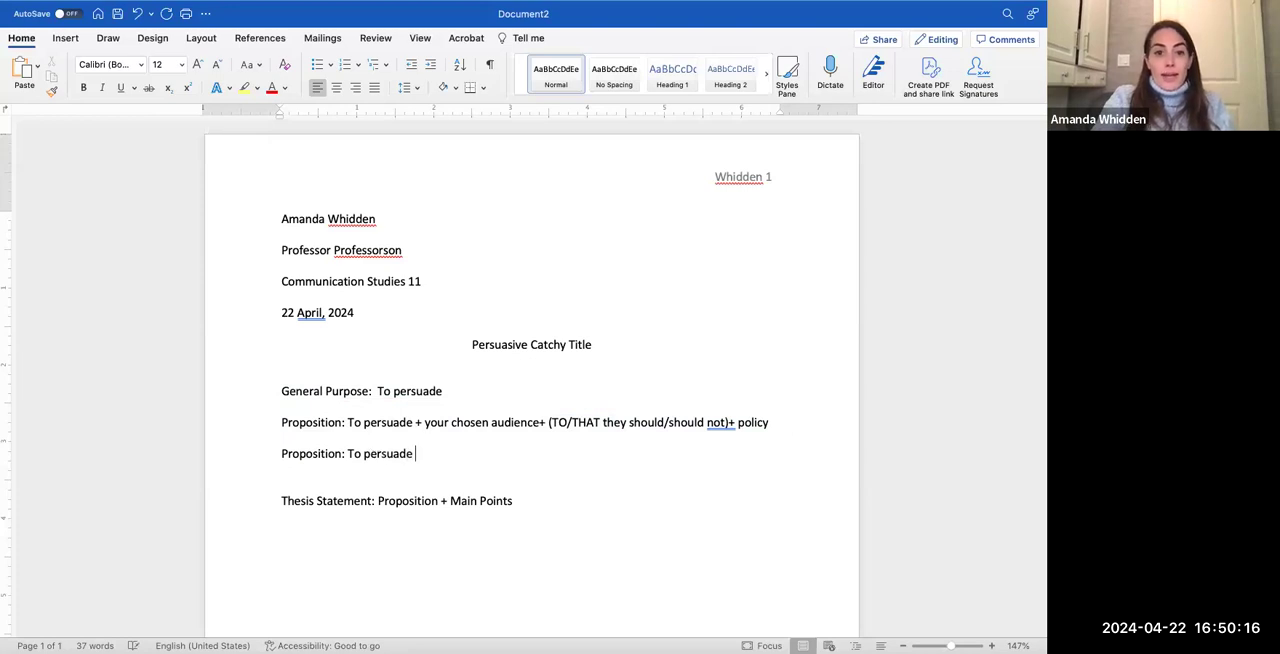
text(my)
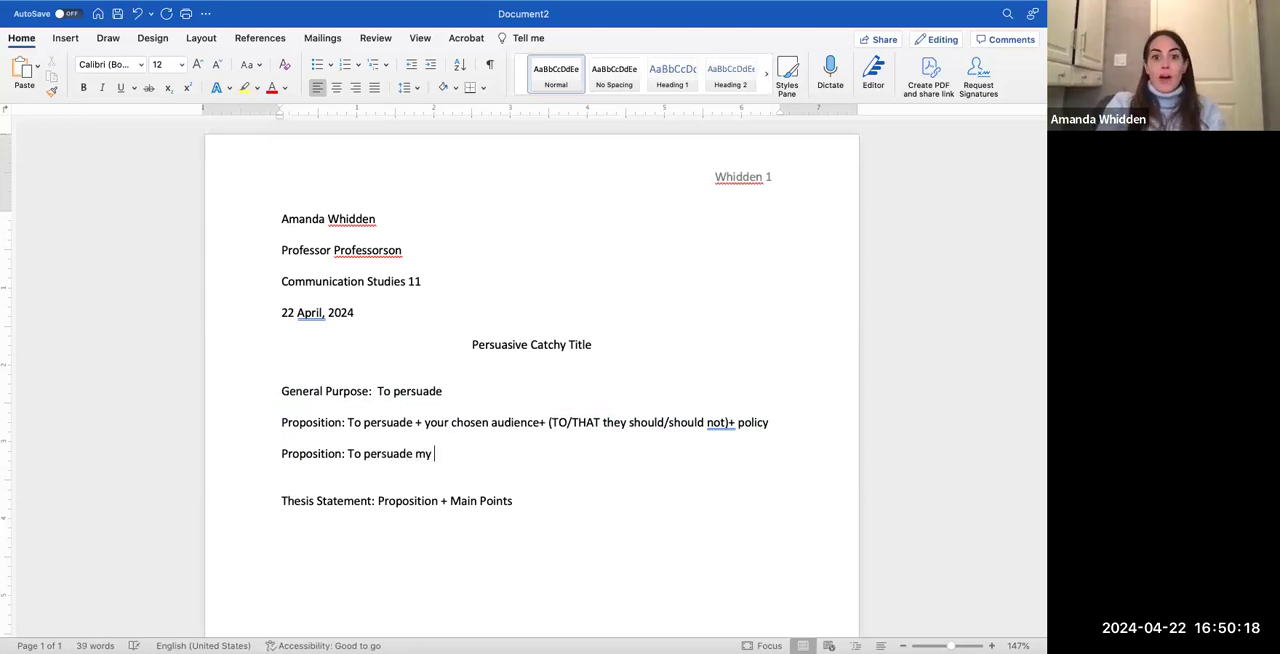
text(audiu)
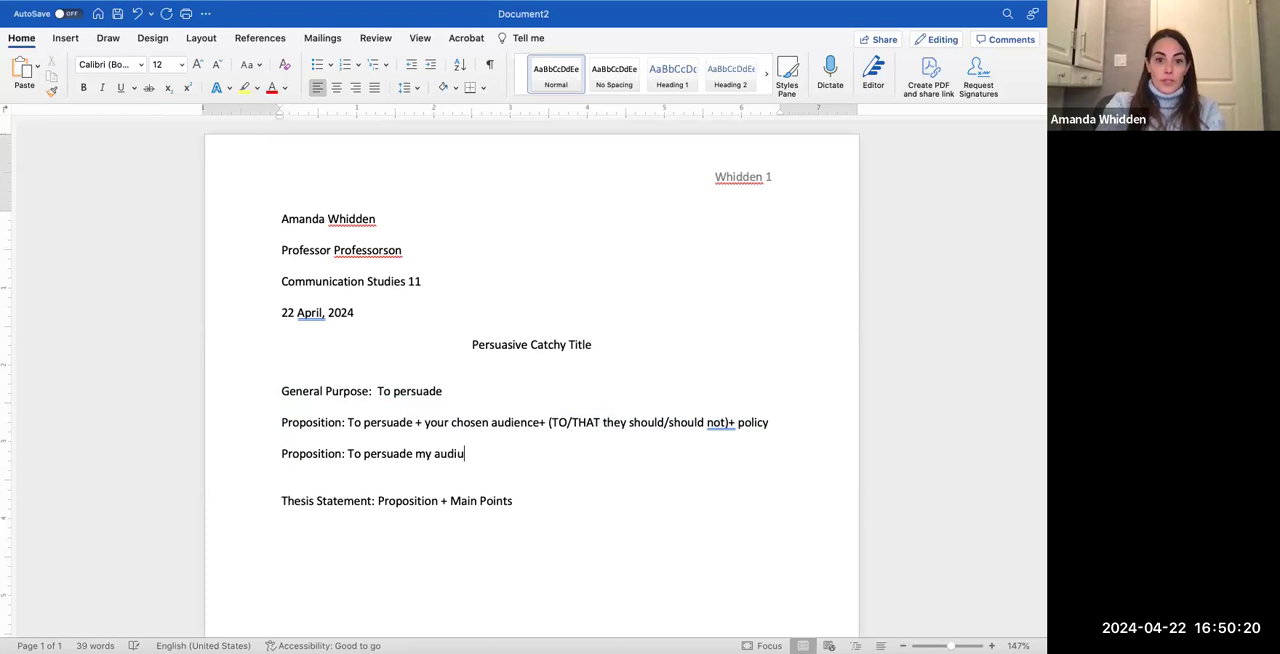
text(ence to)
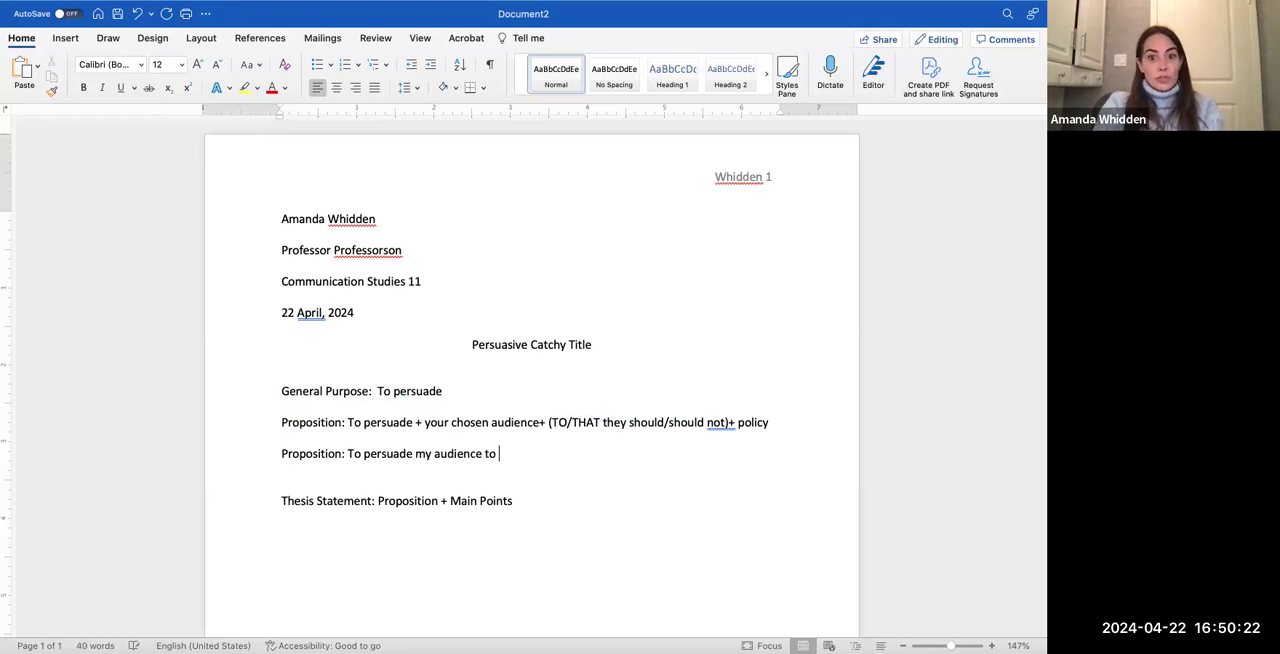
text(v)
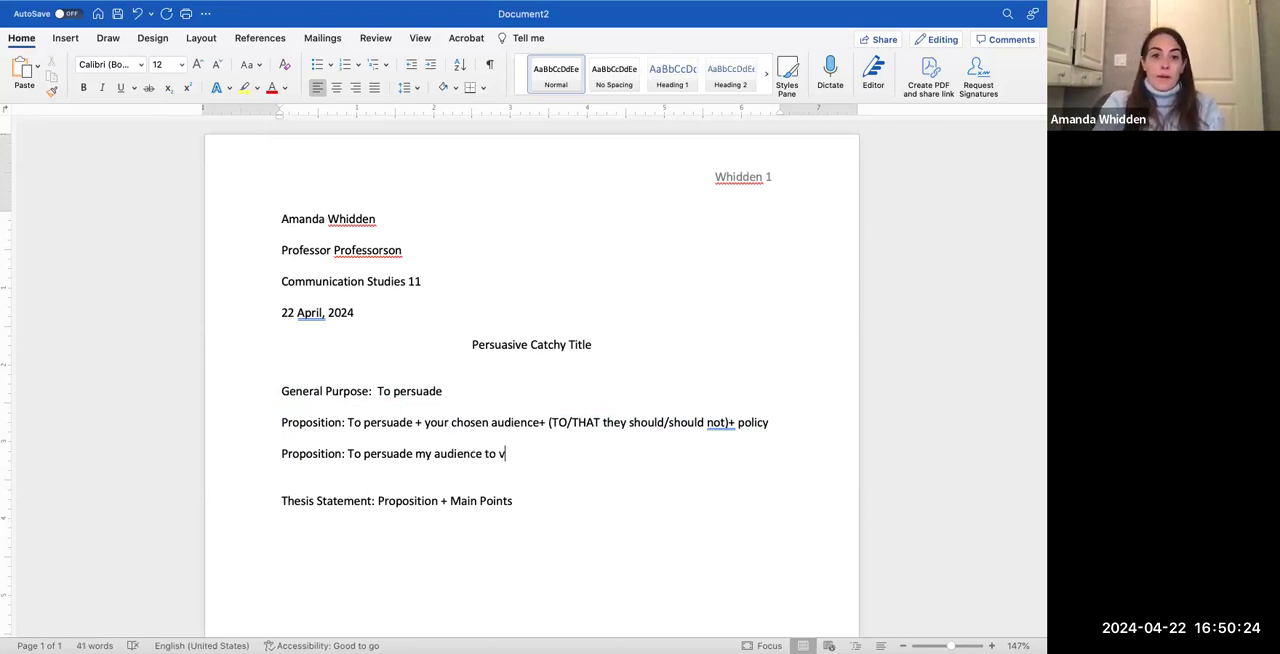
text(ote for)
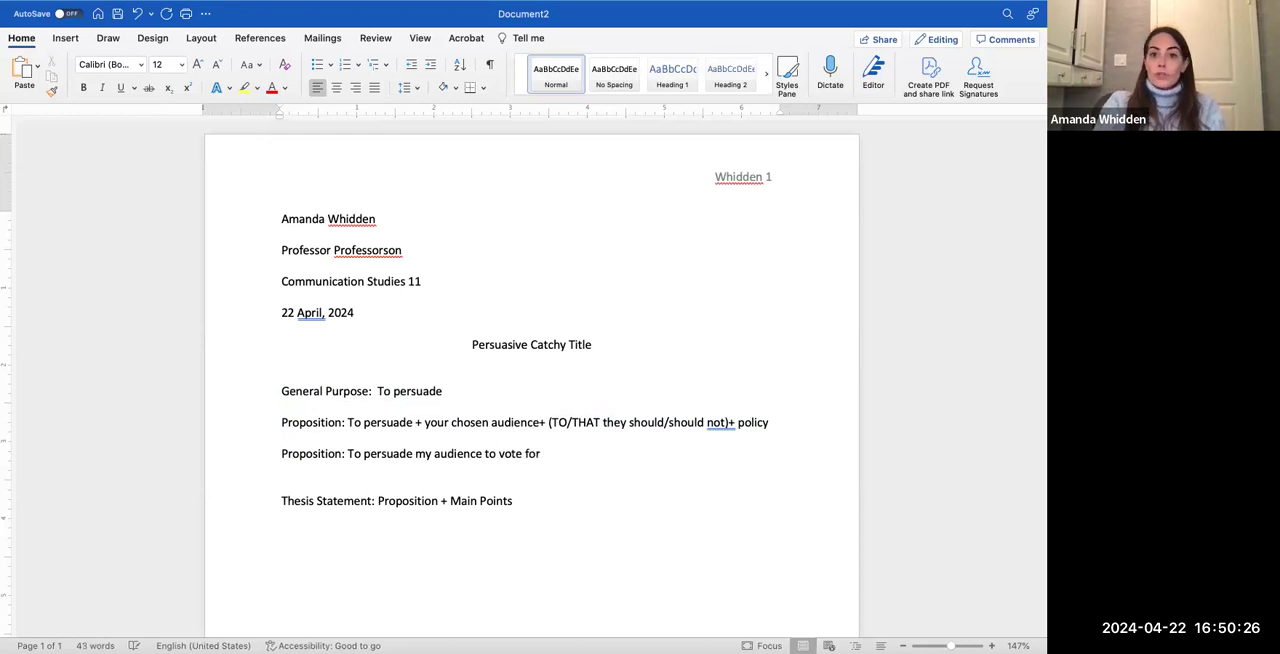
text(Joe Biden)
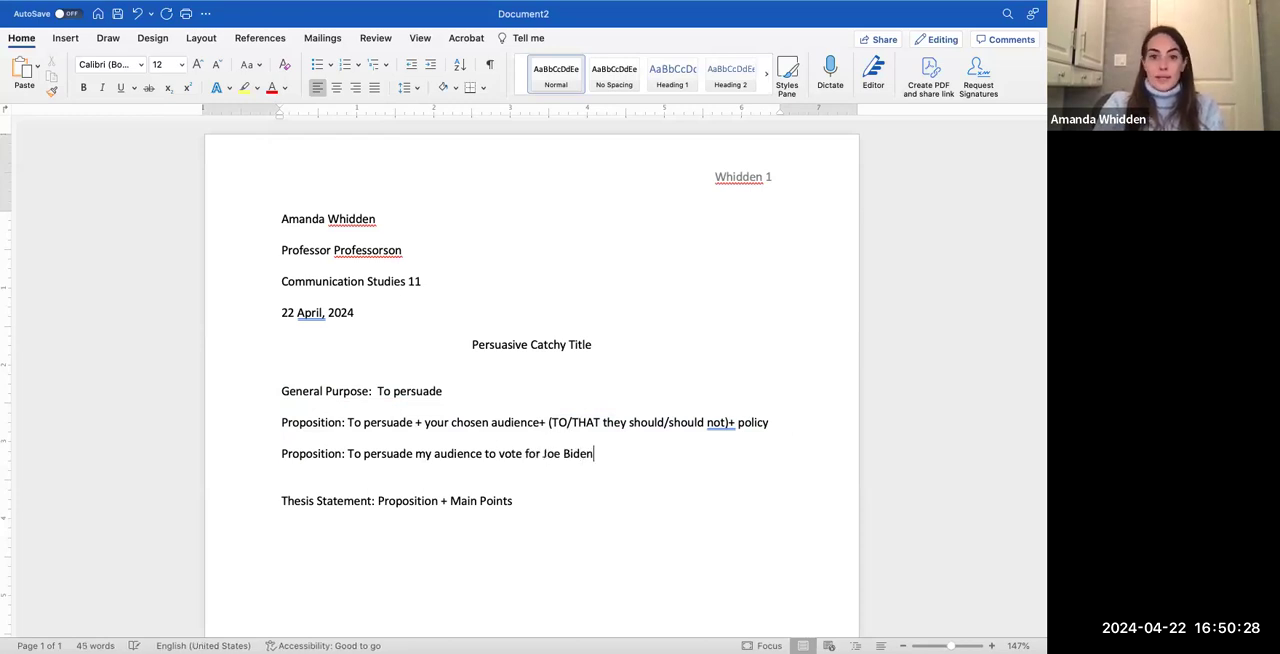
text(in the next)
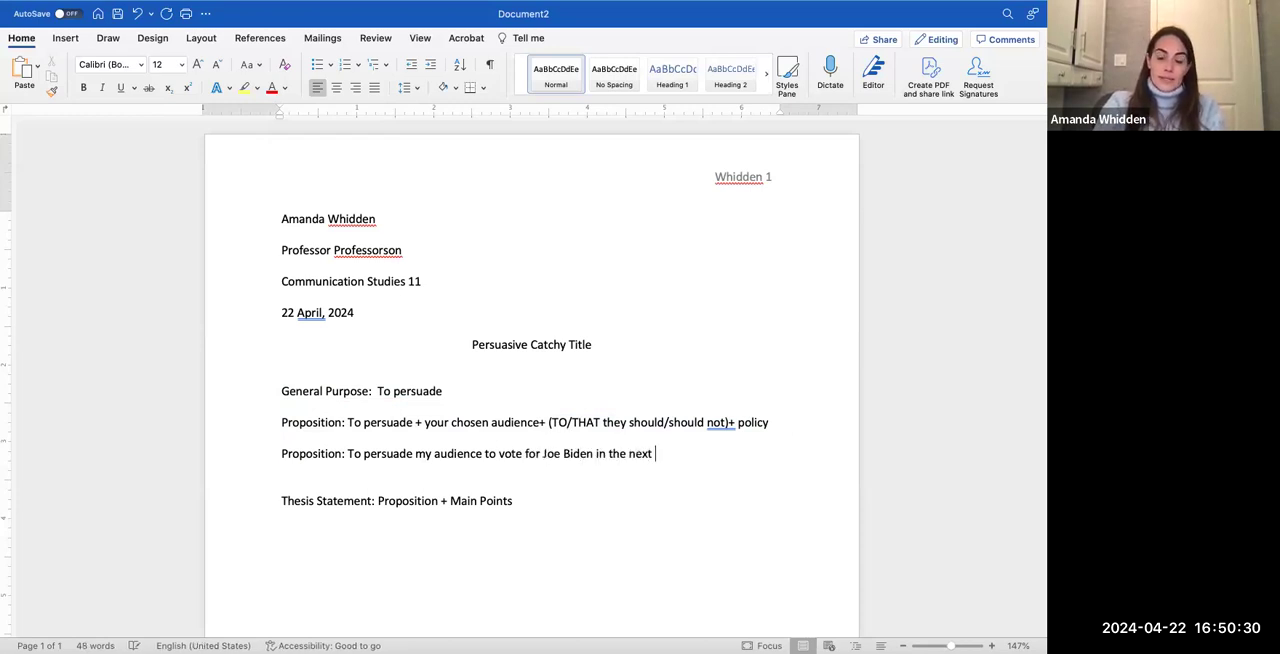
text(Pre)
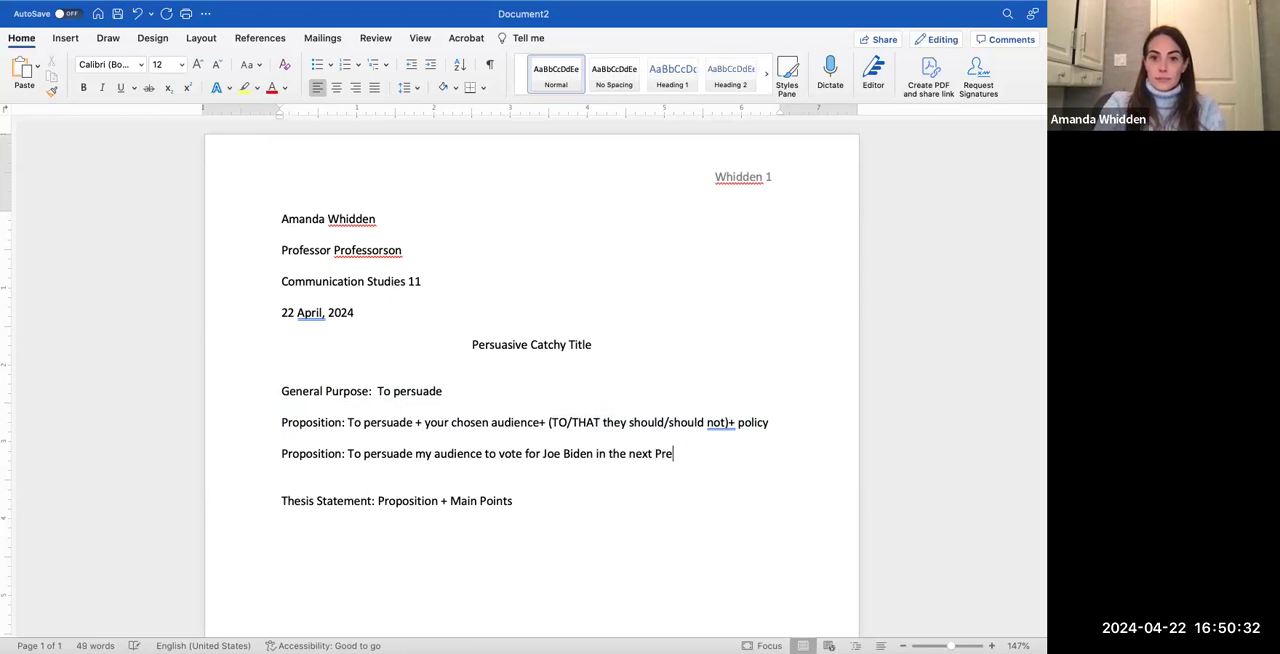
text(sidential e)
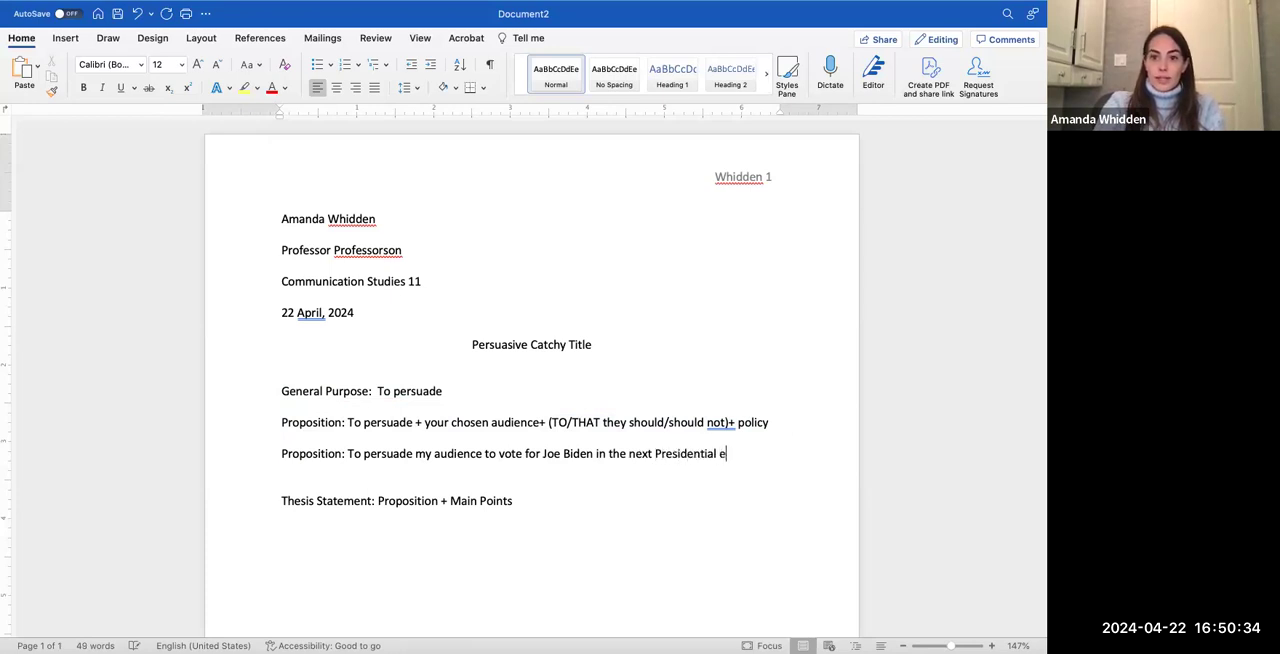
text(lection)
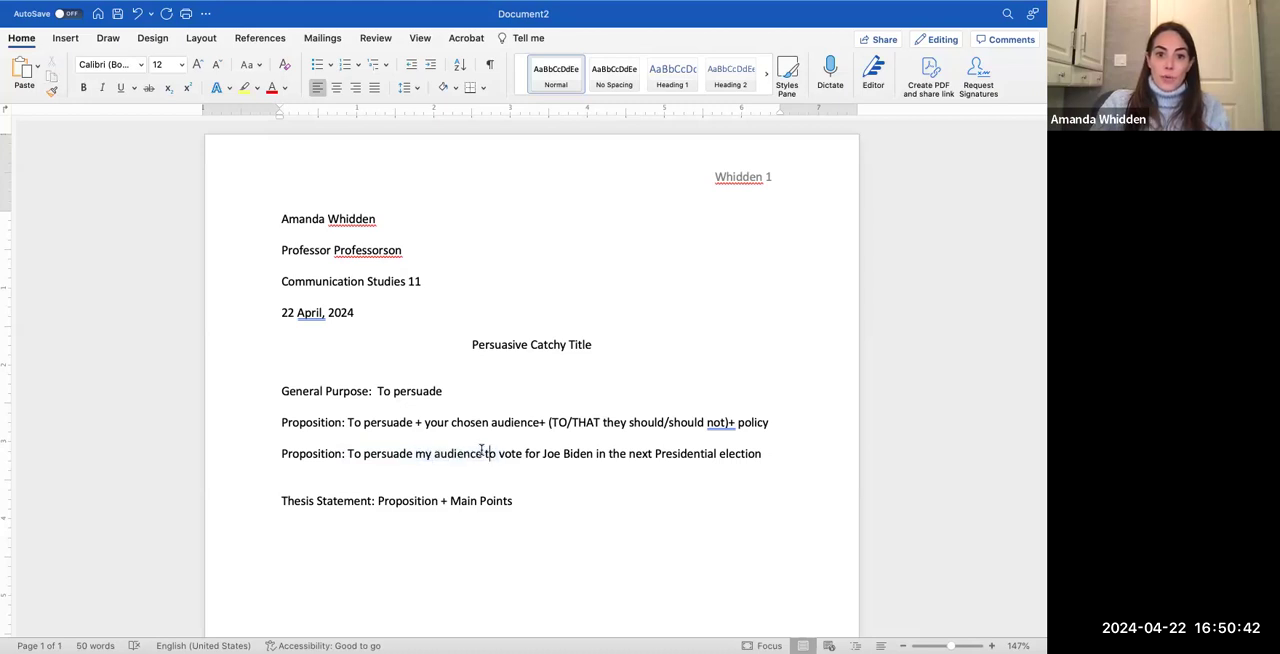
Step: Delete the Joe Biden example sentence and leave the cursor on the empty line
drag(434, 453, 523, 453)
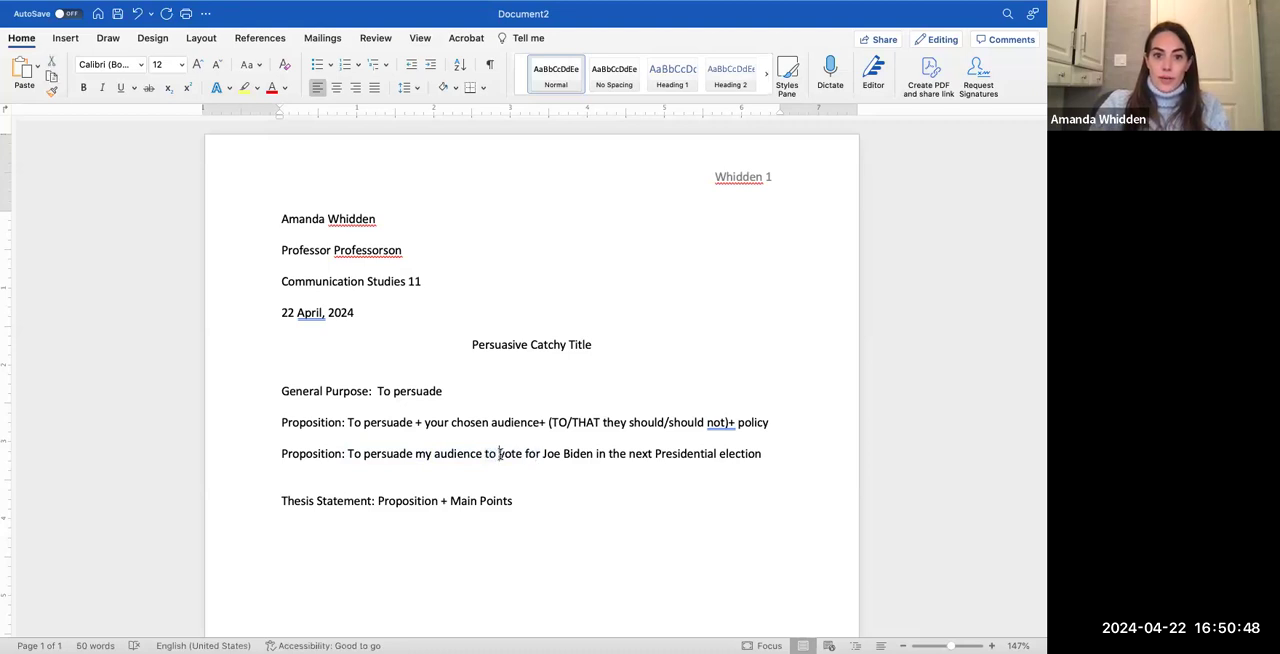
drag(498, 453, 760, 453)
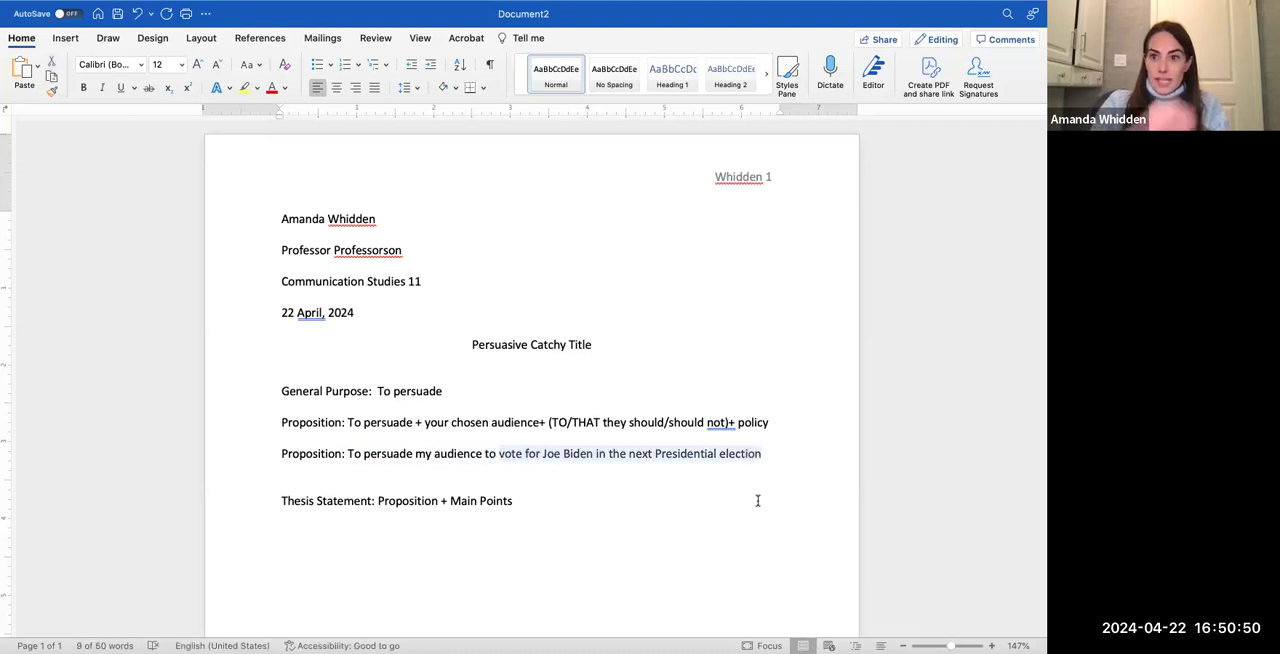
mouse_move(725, 480)
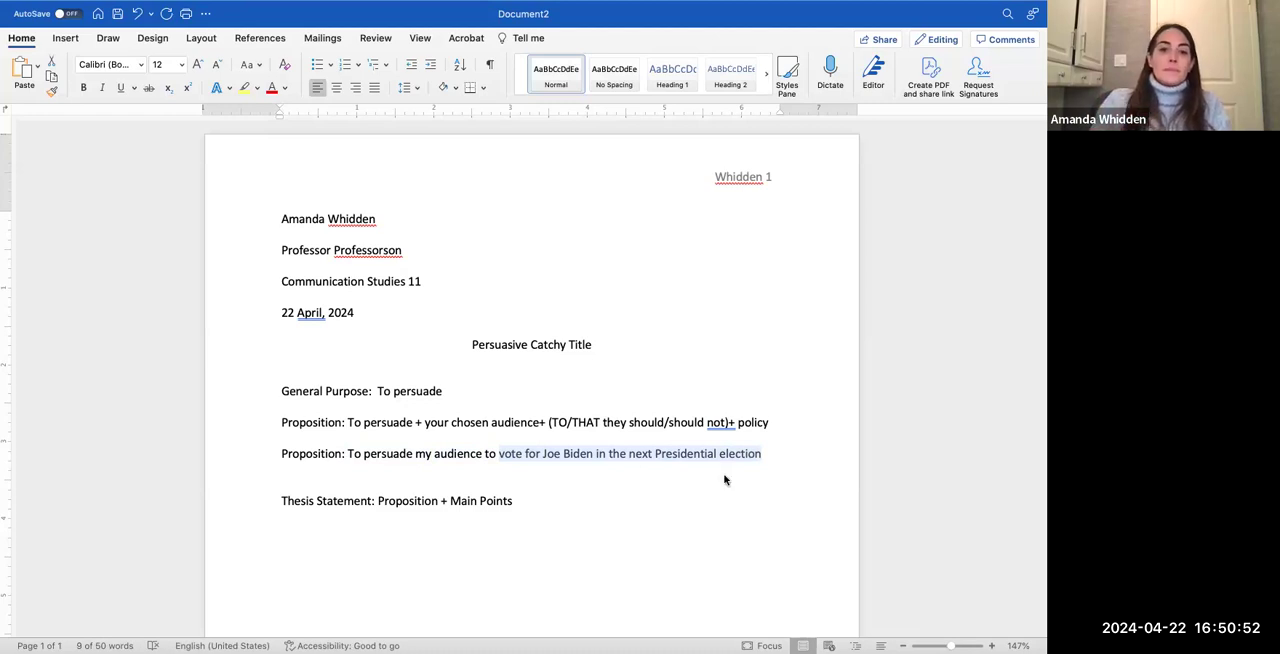
click(543, 453)
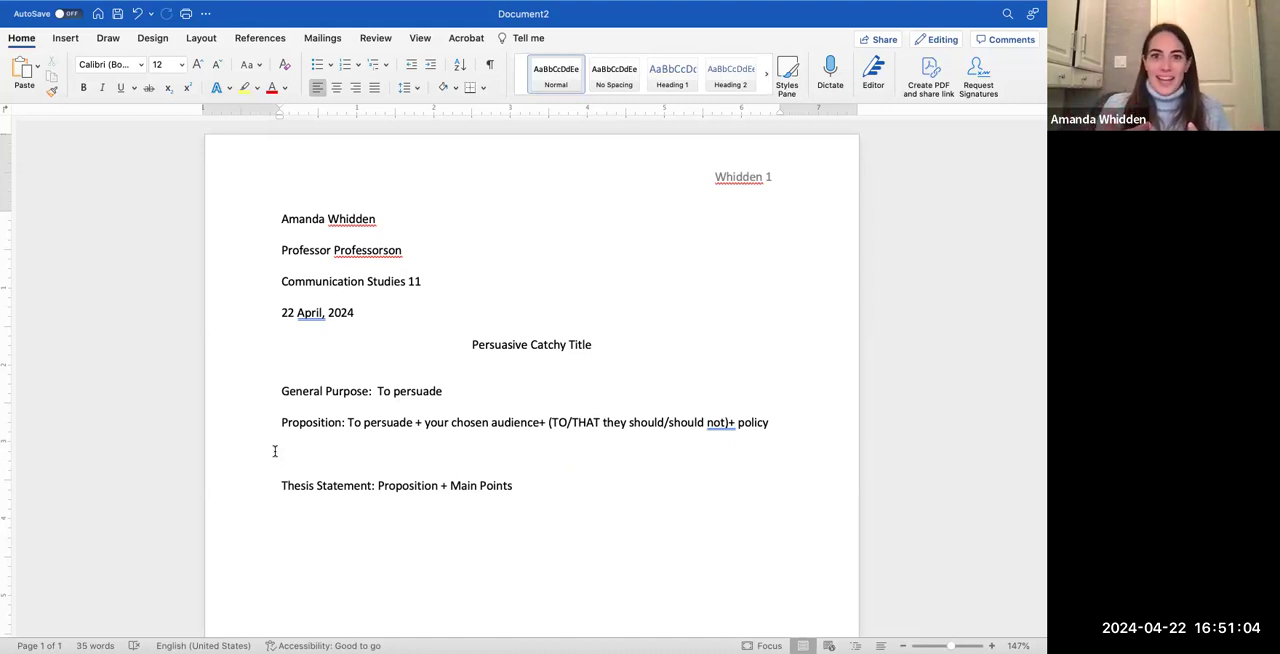
click(281, 452)
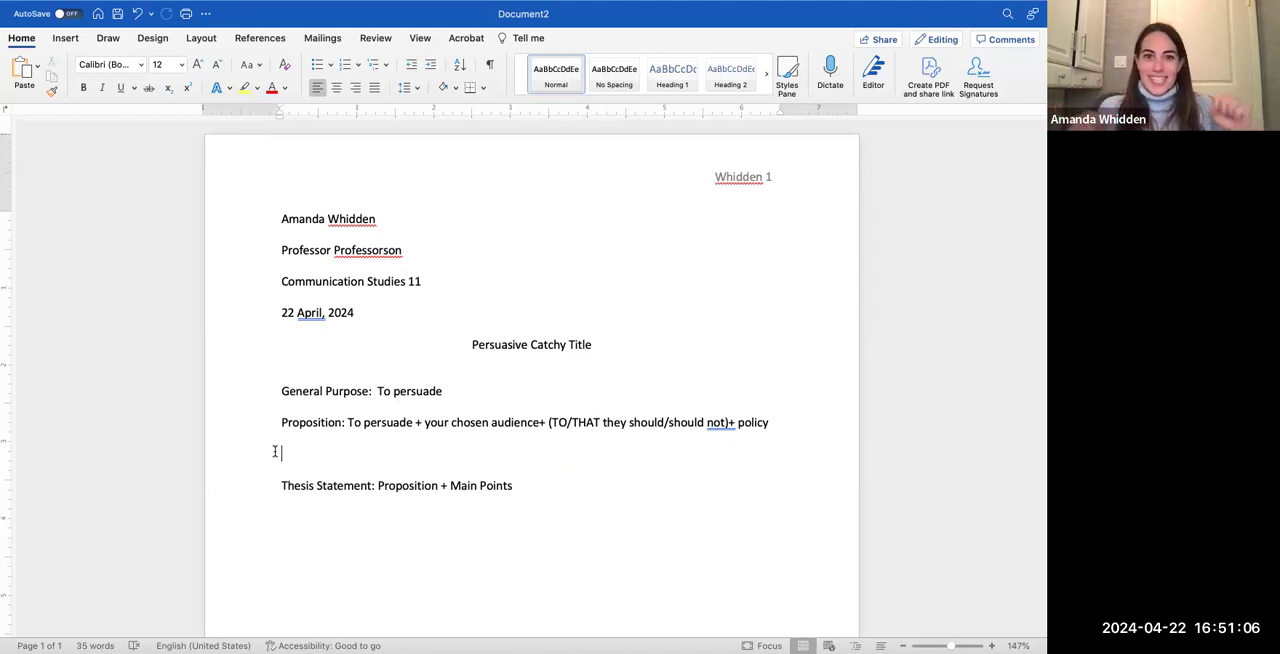